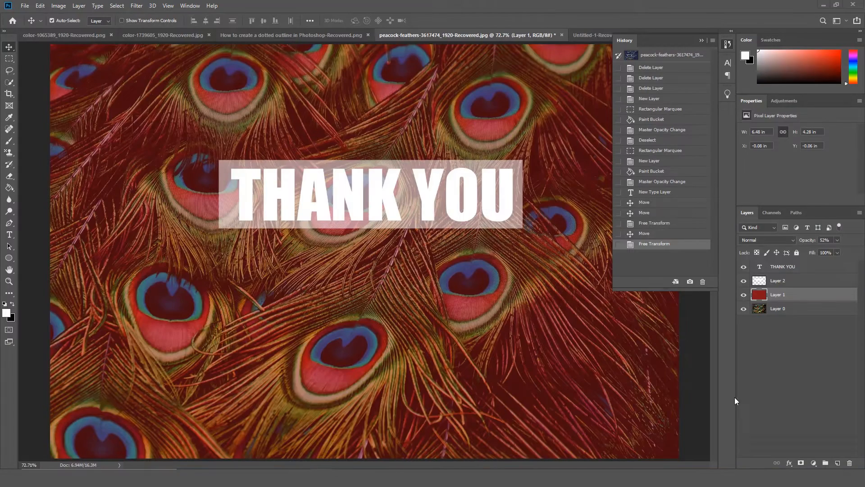
pyautogui.moveTo(657, 408)
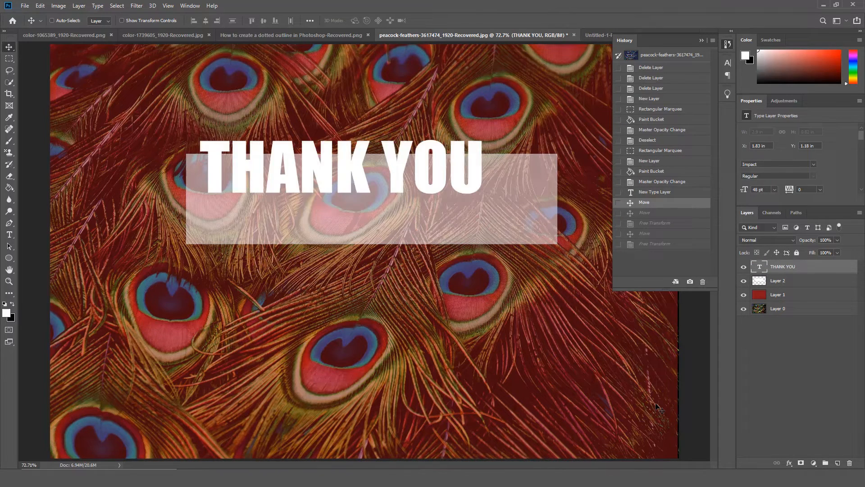
# - Switch to the Untitled-1-Recovered document showing the DOUBLE CLICKING TEXT heading
pyautogui.click(605, 35)
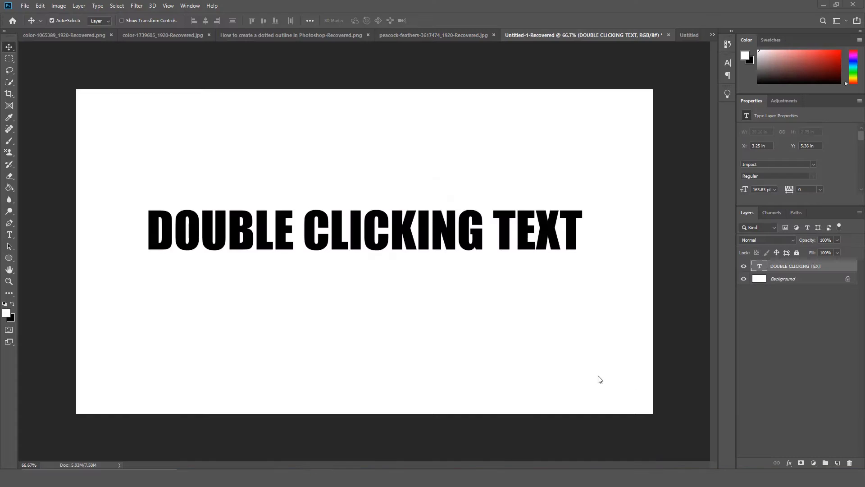
pyautogui.moveTo(593, 367)
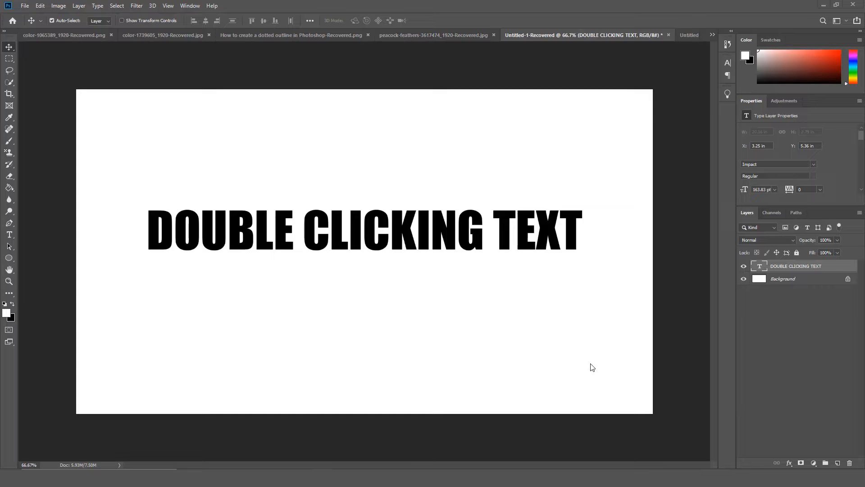
pyautogui.moveTo(99, 261)
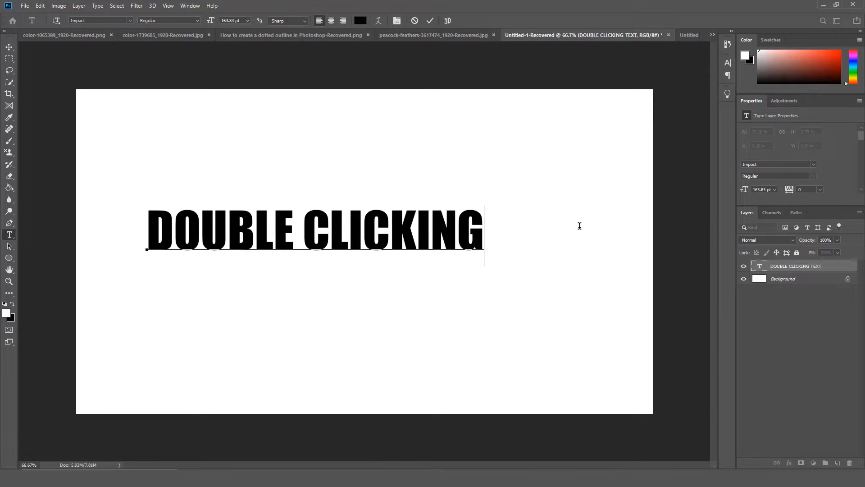
# - Delete the heading's last letters, then switch to the dotted-outline yoga photo
pyautogui.press('Backspace')
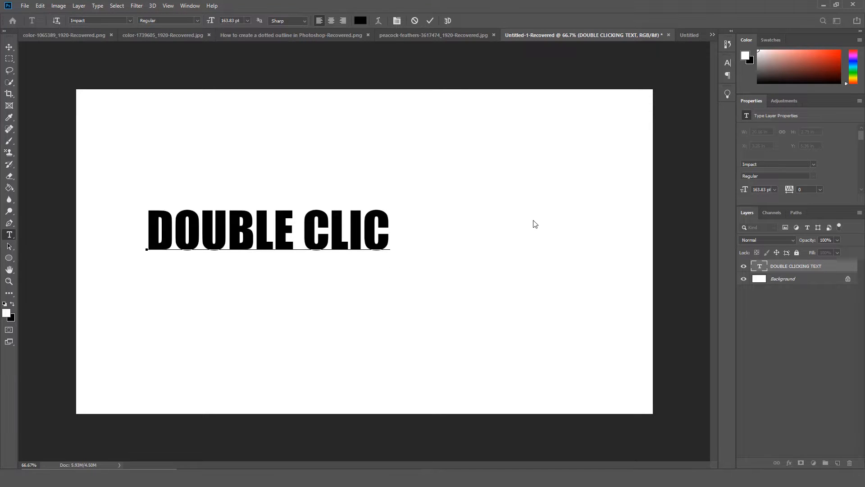
pyautogui.click(292, 36)
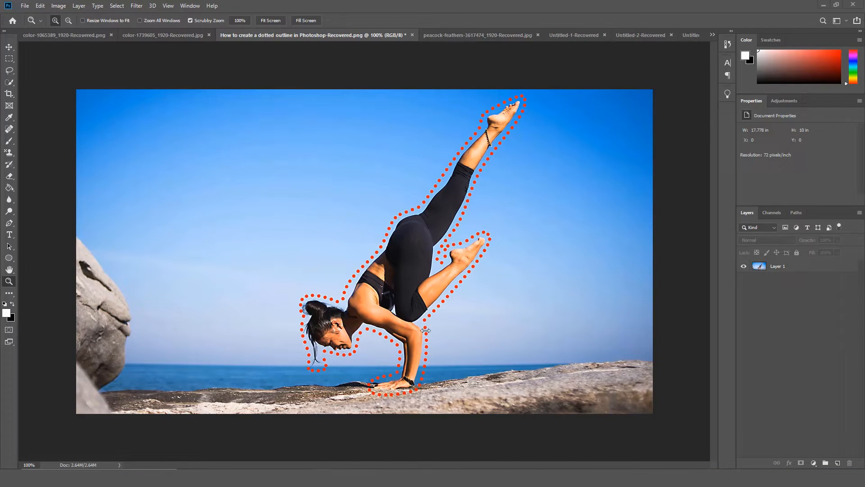
# - Crop the yoga photo to cut away the left-edge rock, then move to the painted-hands portrait
pyautogui.click(9, 94)
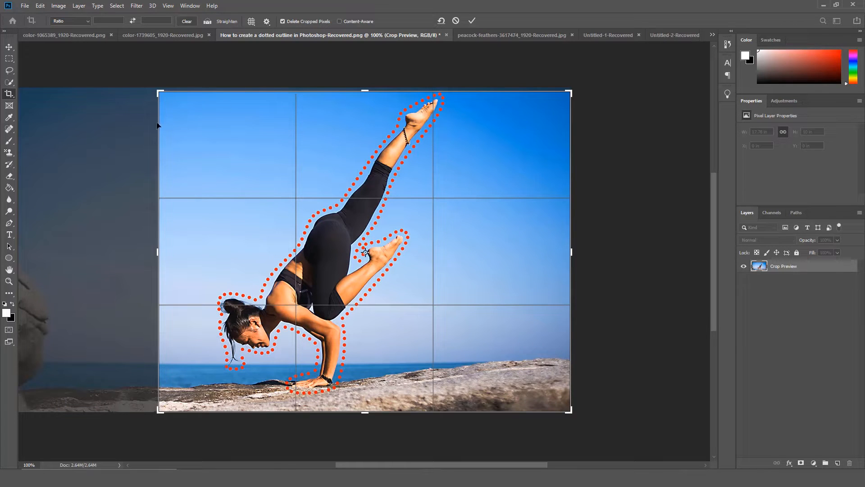
pyautogui.click(475, 20)
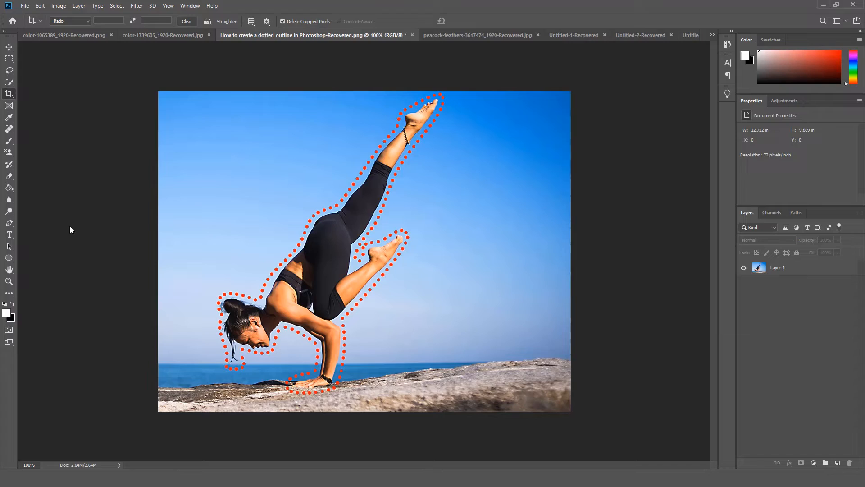
pyautogui.click(162, 35)
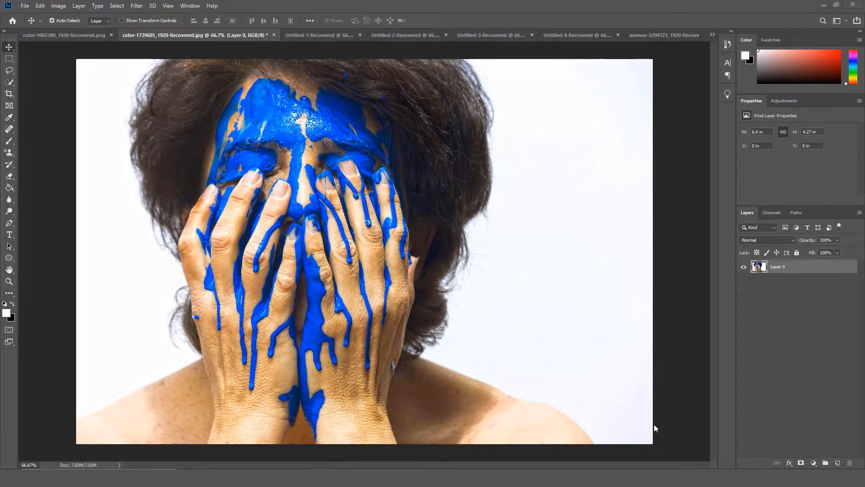
pyautogui.moveTo(664, 414)
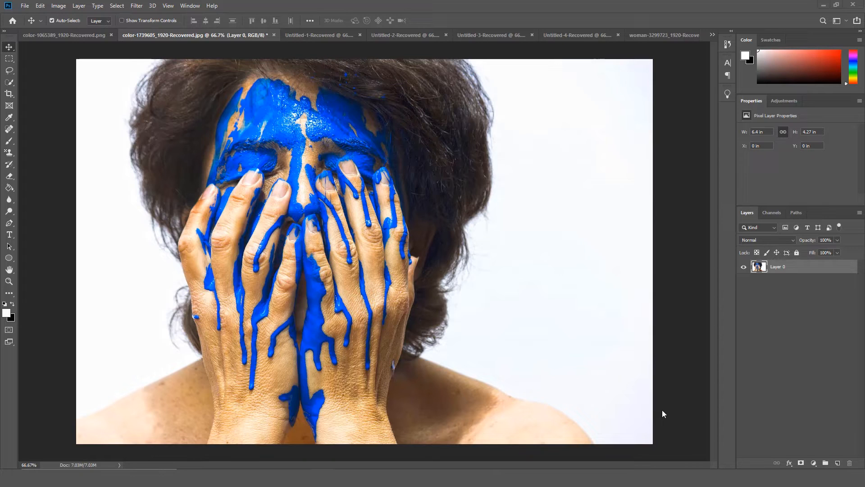
pyautogui.moveTo(634, 418)
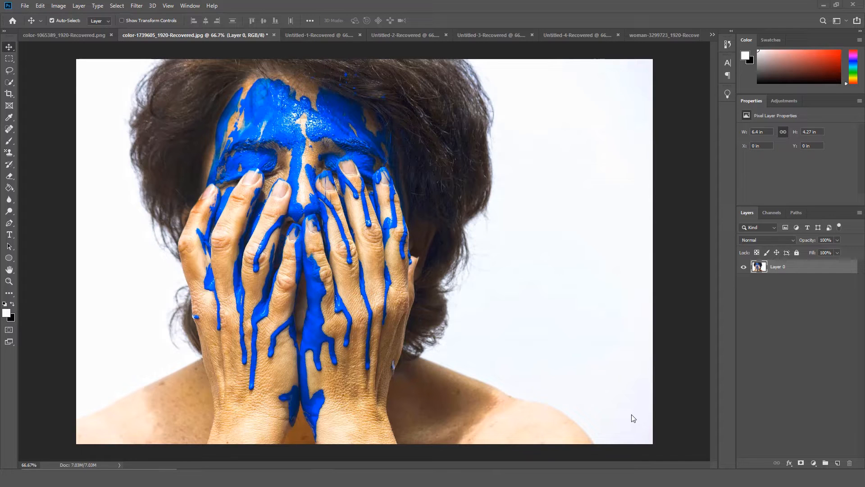
pyautogui.moveTo(613, 396)
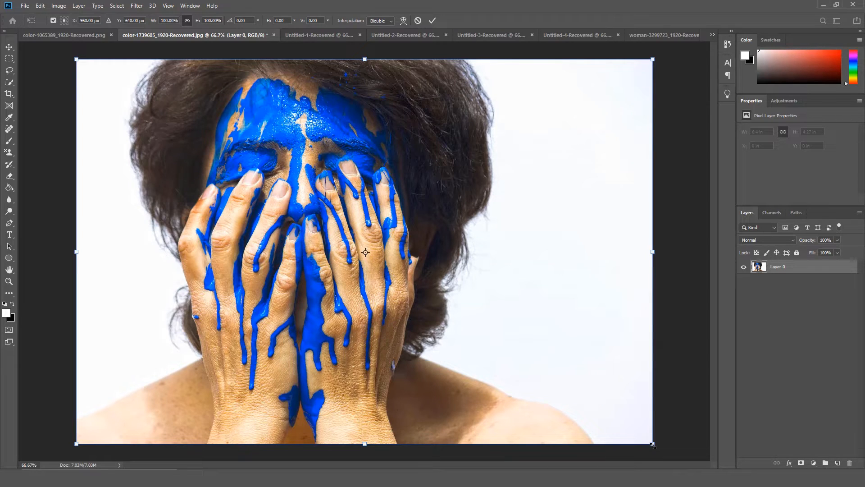
# - Free-transform the painted-face photo smaller toward the top-left, squeezing it narrower and taller
pyautogui.moveTo(653, 444); pyautogui.dragTo(641, 441)
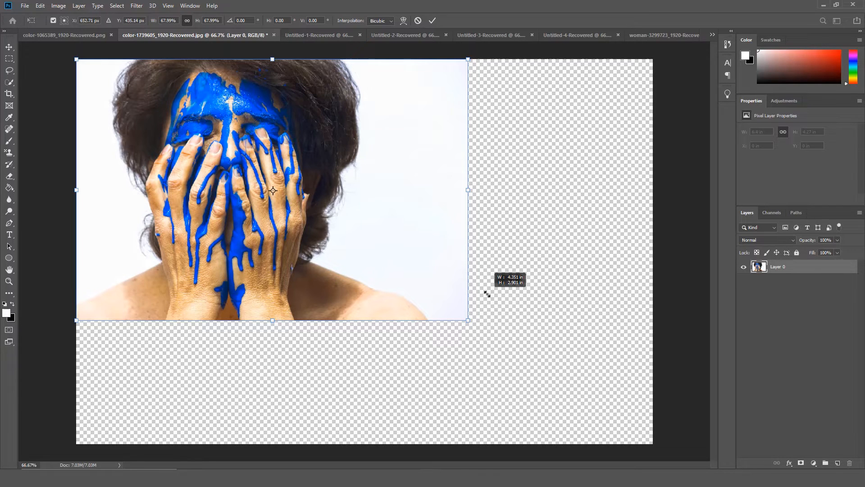
pyautogui.moveTo(469, 320); pyautogui.dragTo(335, 283)
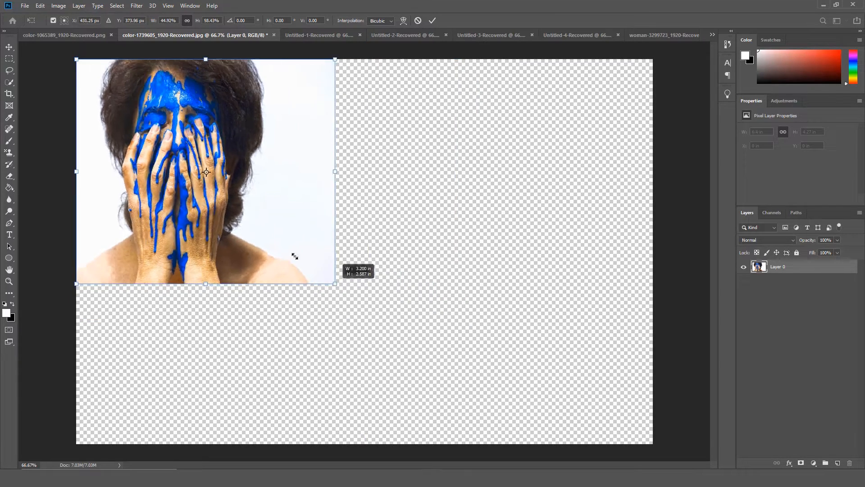
pyautogui.moveTo(334, 284); pyautogui.dragTo(309, 373)
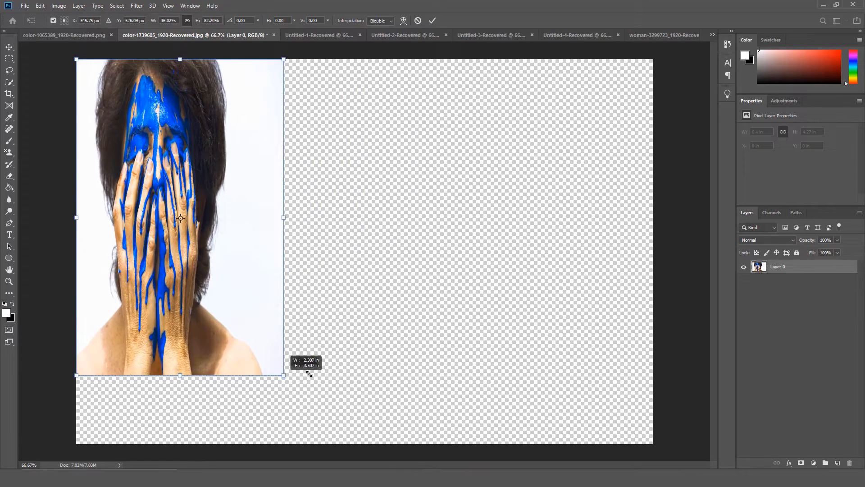
pyautogui.moveTo(284, 375); pyautogui.dragTo(413, 389)
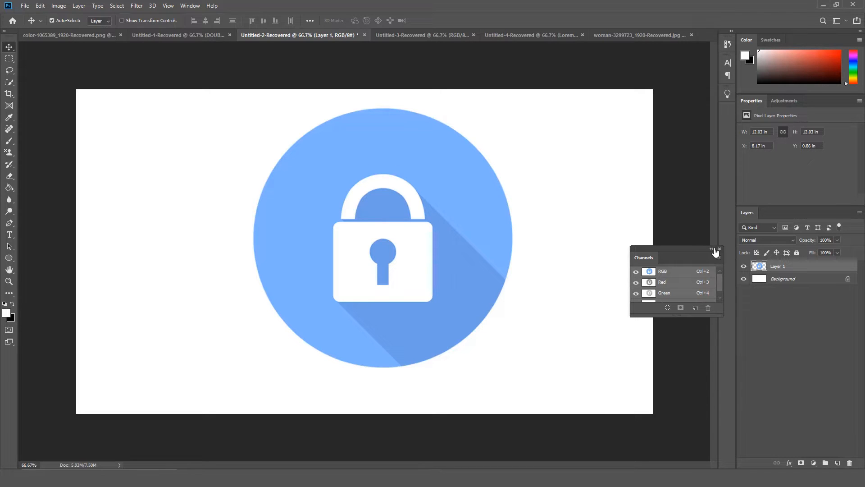
# - Close the floating Channels panel, review Window > Workspace, and switch to another document
pyautogui.click(718, 249)
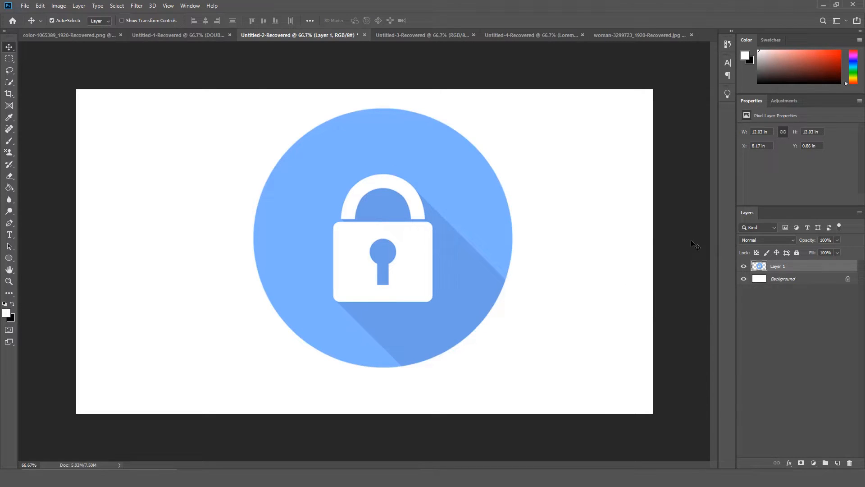
pyautogui.click(189, 5)
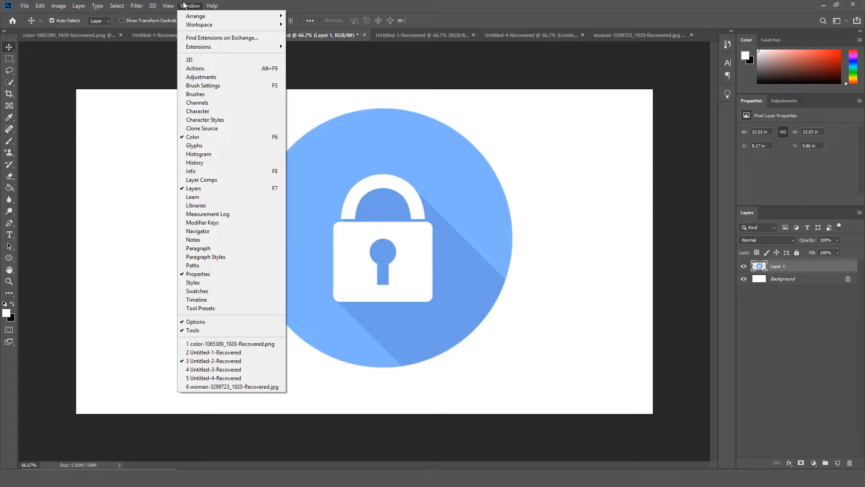
pyautogui.moveTo(200, 26)
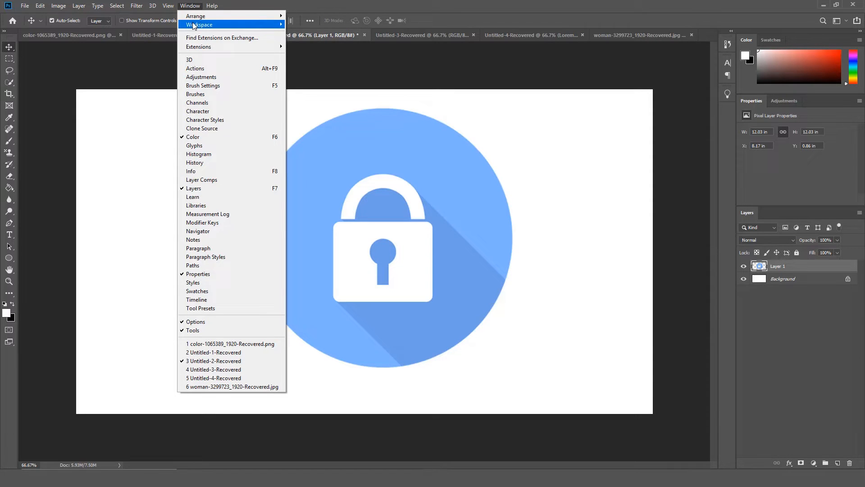
pyautogui.click(206, 24)
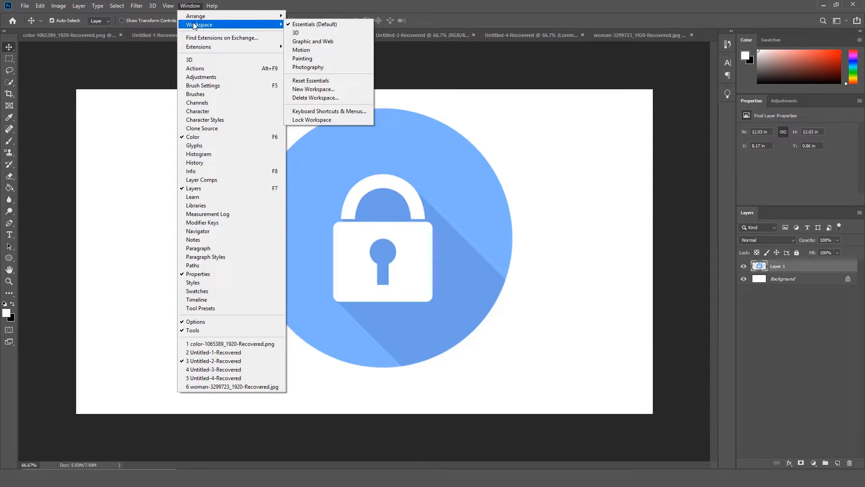
pyautogui.moveTo(247, 29)
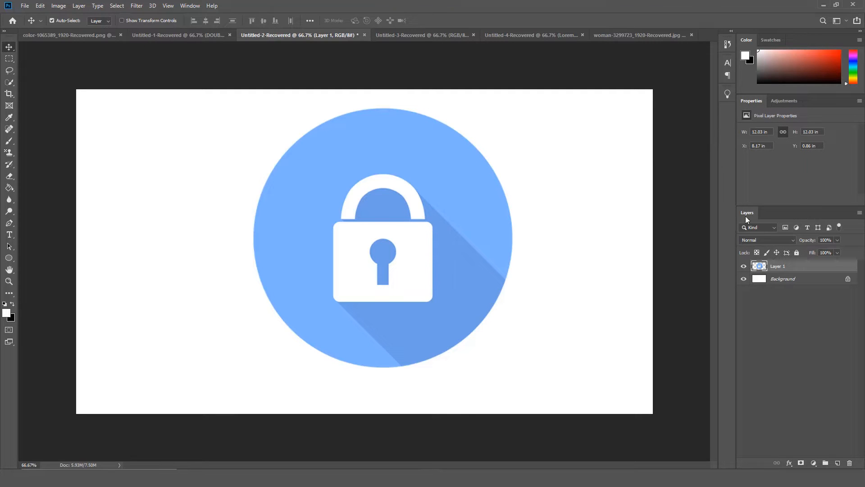
pyautogui.moveTo(762, 218)
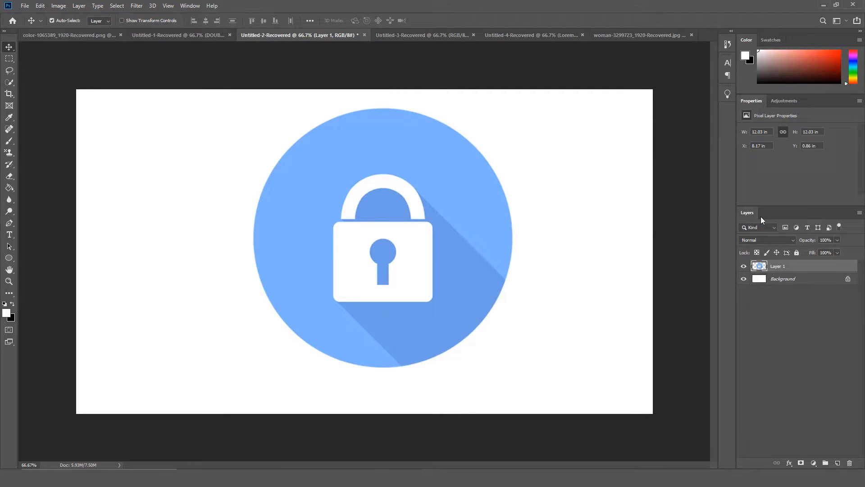
pyautogui.click(638, 34)
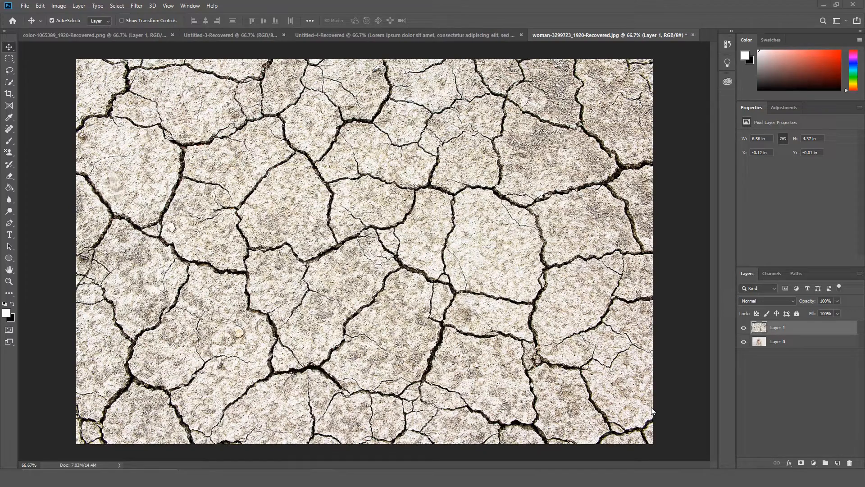
# - Close the cracked-earth texture document so the colour-swatch fan image becomes active
pyautogui.click(767, 301)
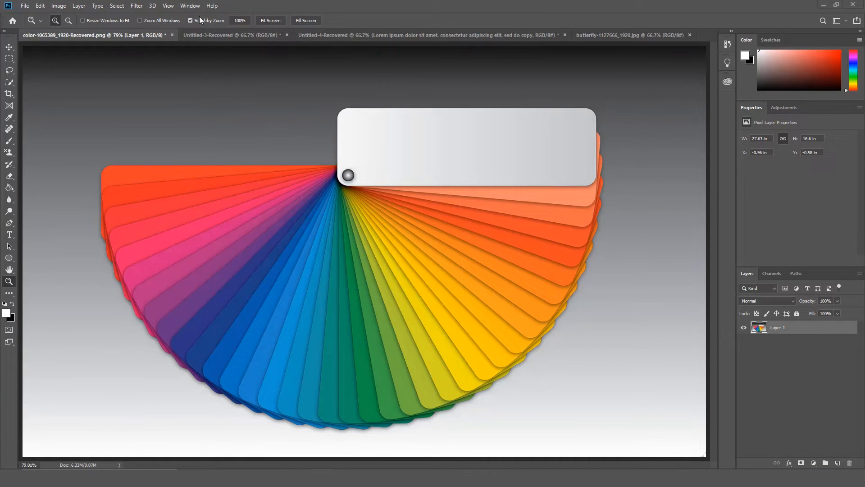
# - Switch the Color panel's display to Color Wheel via its flyout menu
pyautogui.click(189, 5)
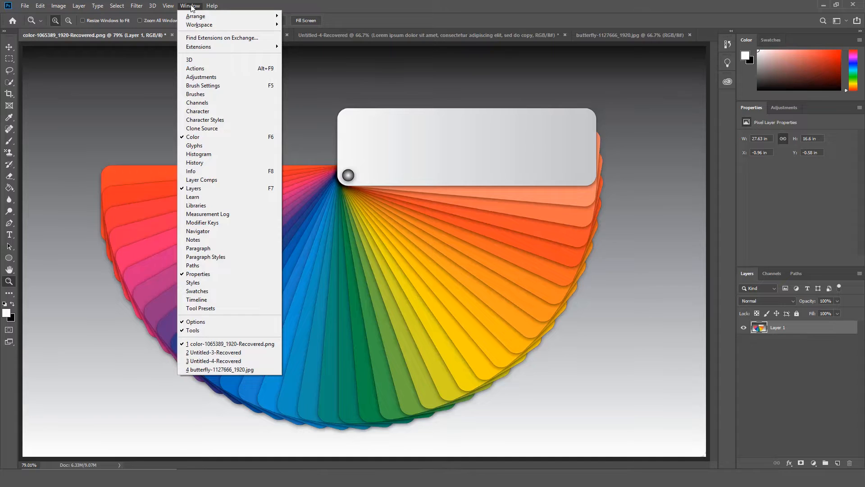
pyautogui.moveTo(195, 67)
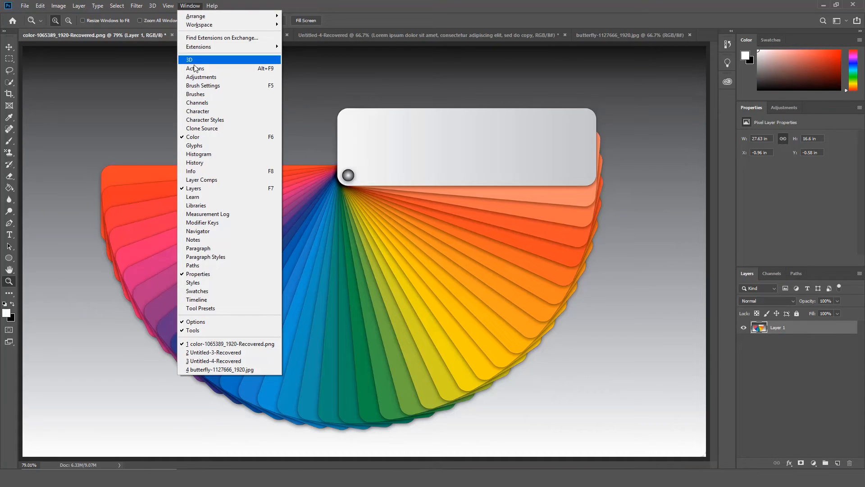
pyautogui.moveTo(205, 146)
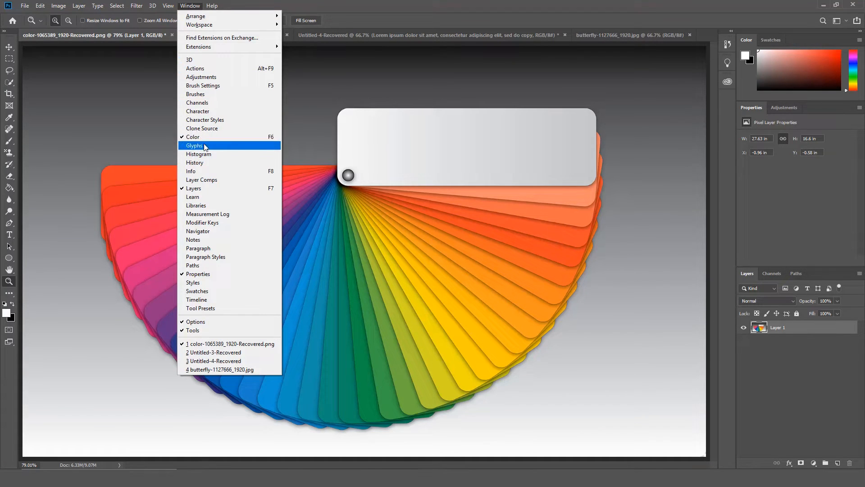
pyautogui.click(856, 39)
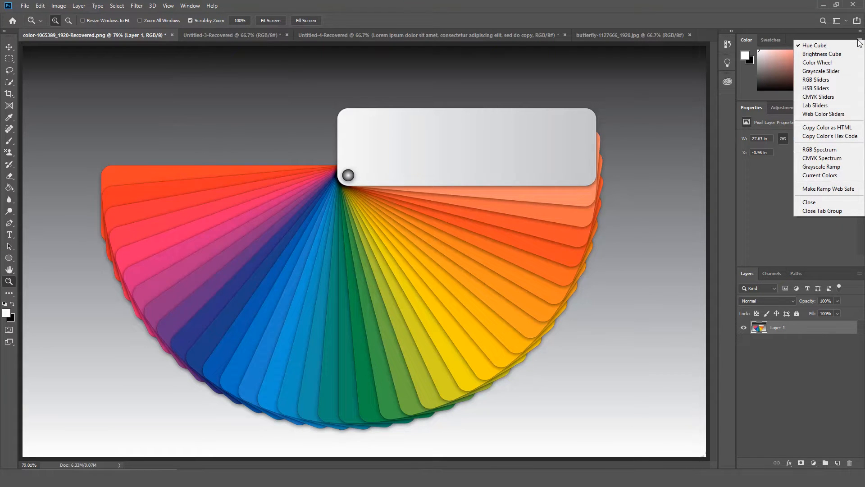
pyautogui.moveTo(825, 62)
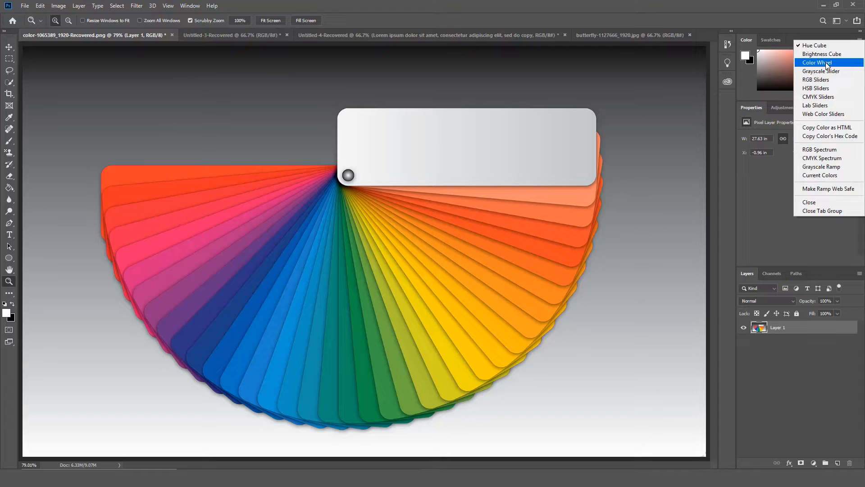
pyautogui.click(818, 62)
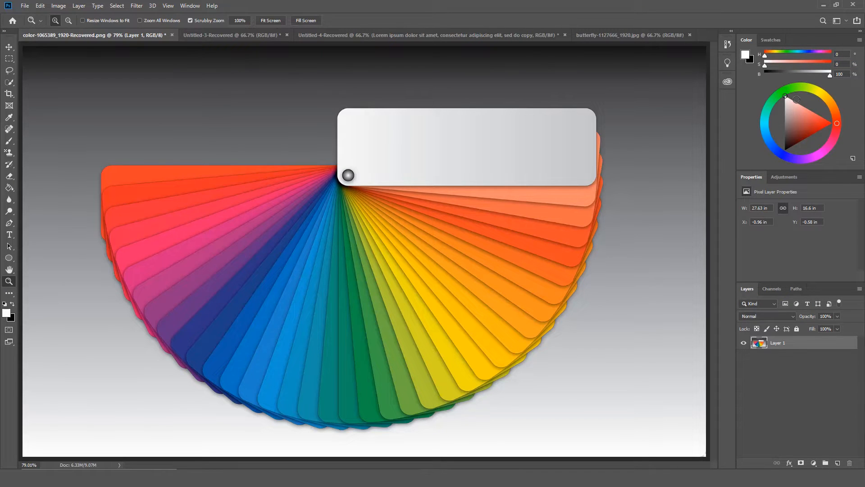
pyautogui.click(798, 122)
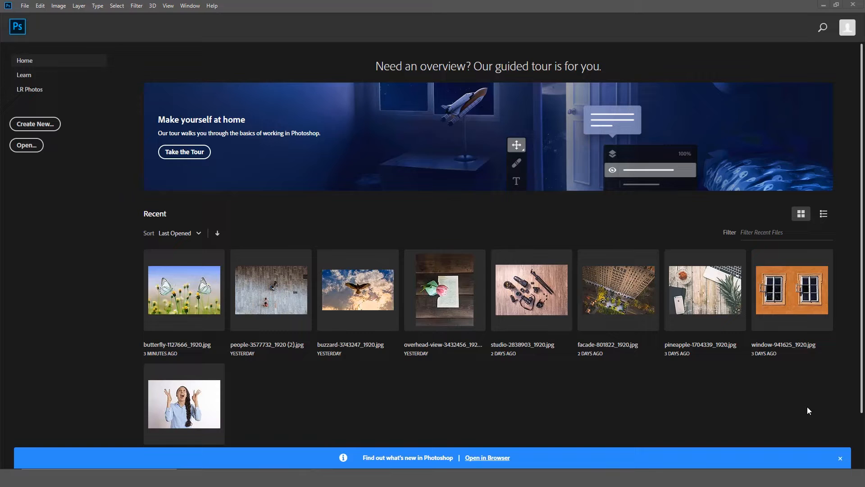
pyautogui.moveTo(791, 411)
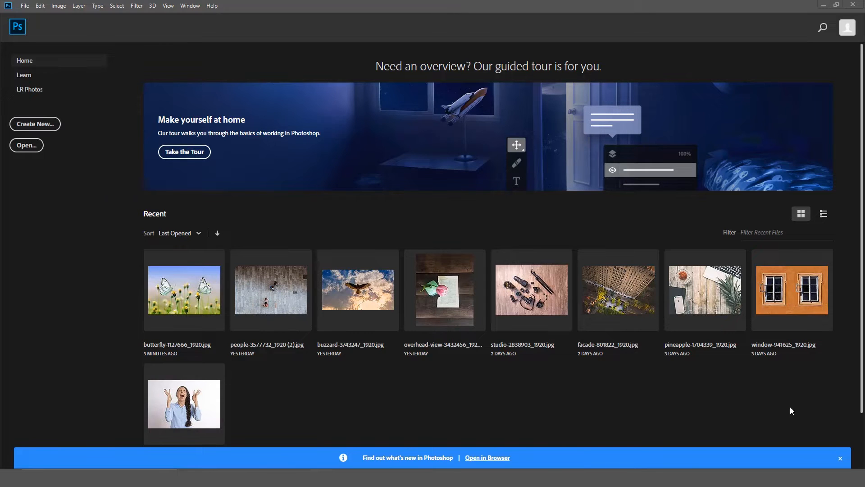
pyautogui.moveTo(196, 301)
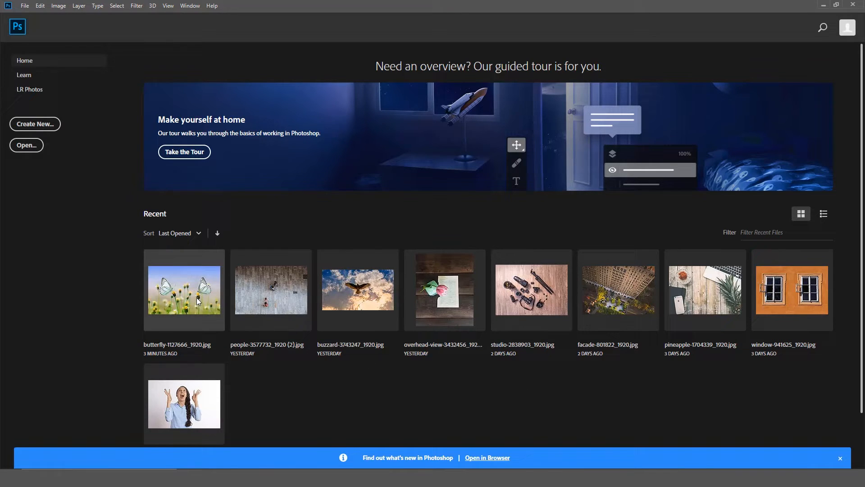
# - Open butterfly-1127666_1920.jpg from the Home screen's recent files
pyautogui.doubleClick(184, 290)
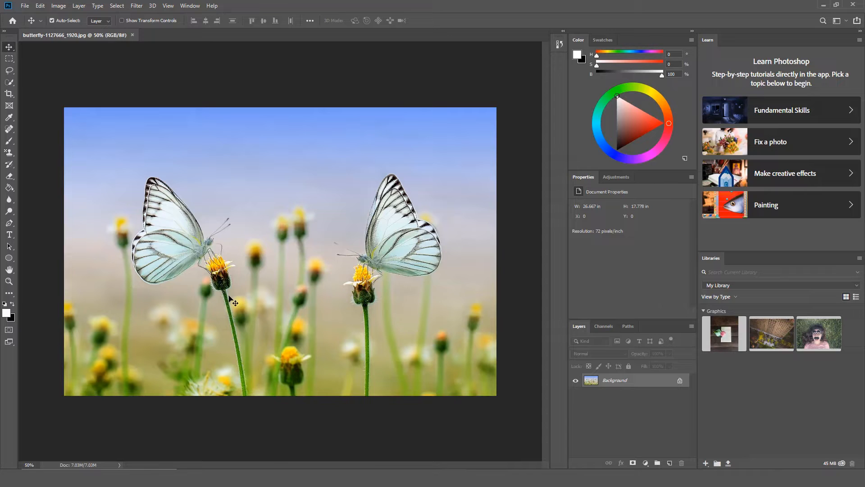
pyautogui.moveTo(21, 61)
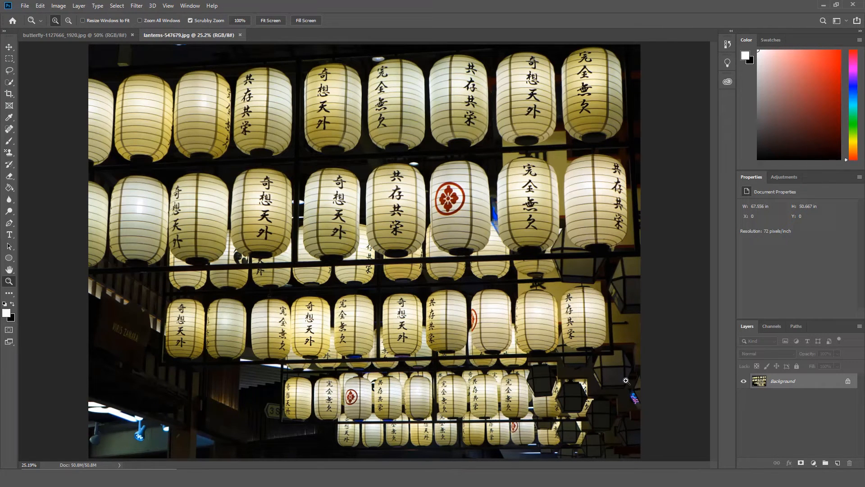
pyautogui.moveTo(625, 377)
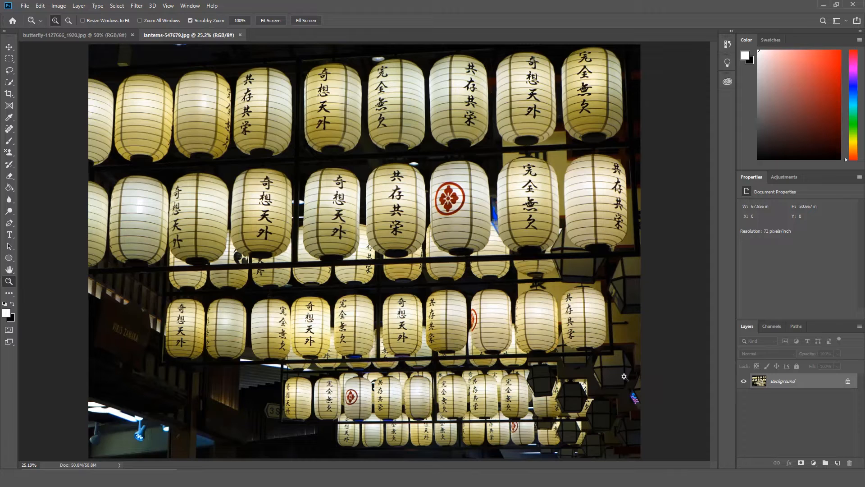
# - Marquee-select the middle lantern's characters and run Match Font set to Japanese
pyautogui.click(7, 57)
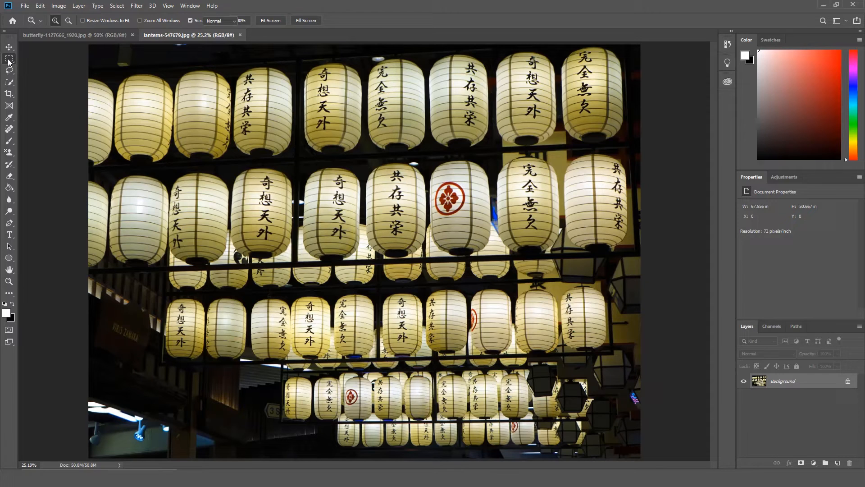
pyautogui.click(8, 59)
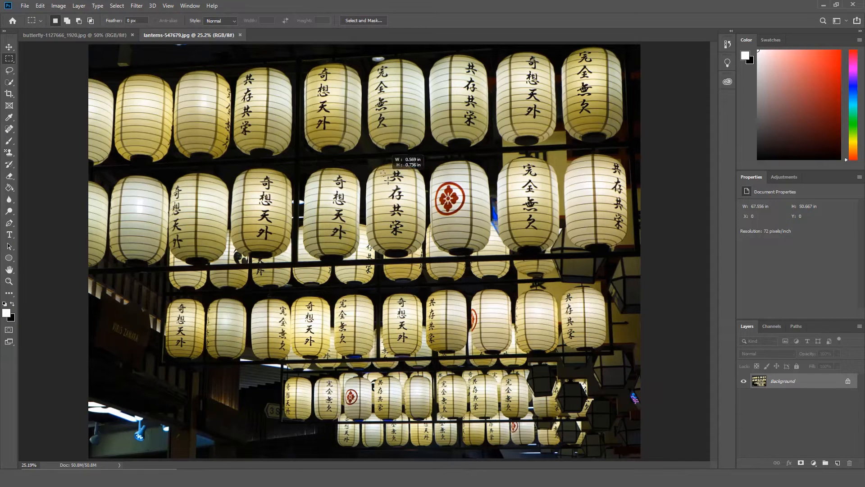
pyautogui.moveTo(384, 176); pyautogui.dragTo(409, 235)
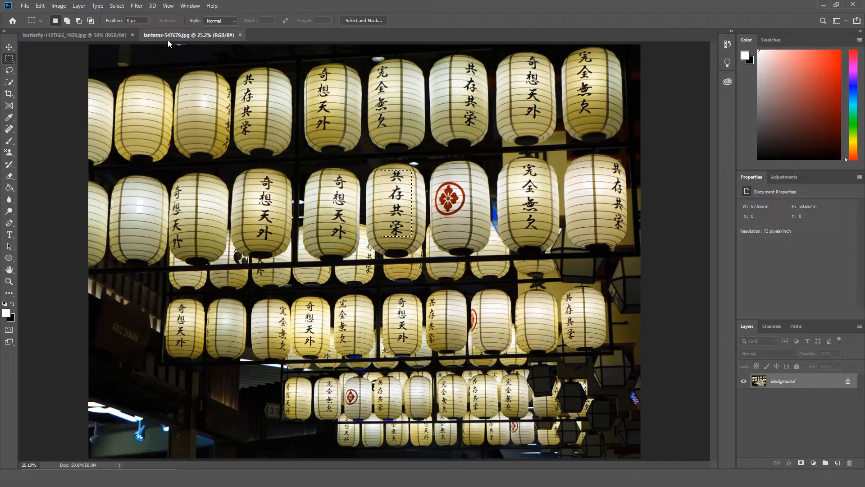
pyautogui.click(97, 5)
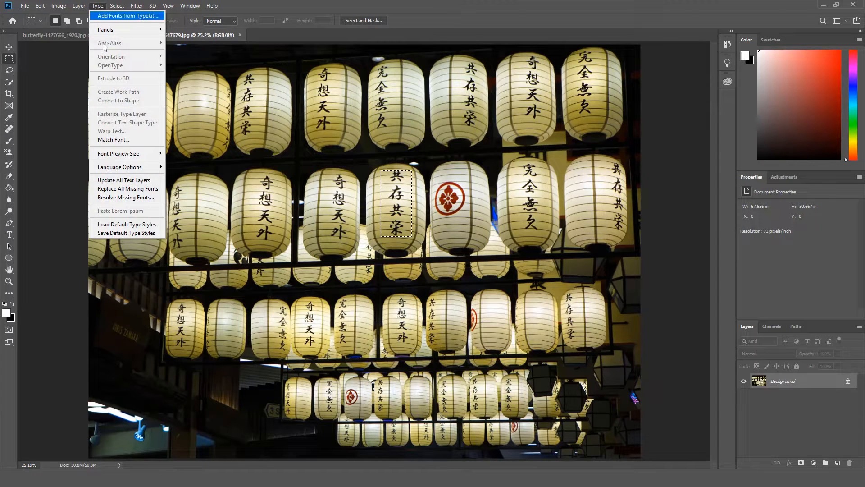
pyautogui.click(113, 140)
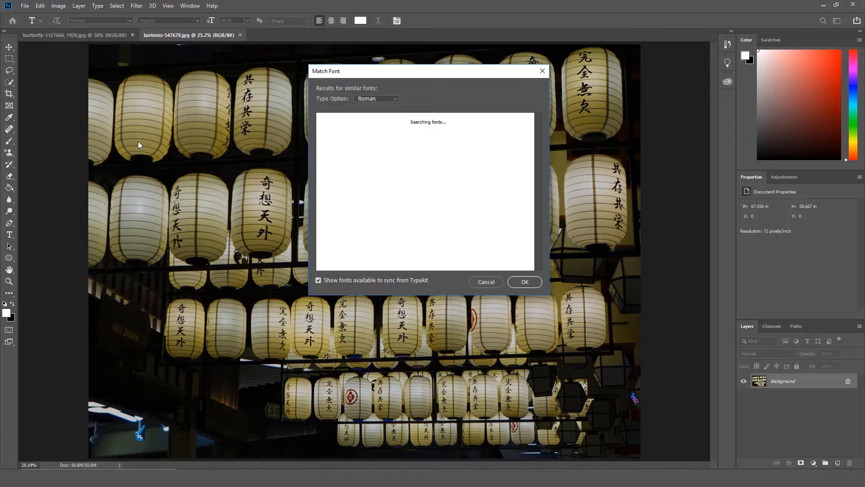
pyautogui.click(376, 98)
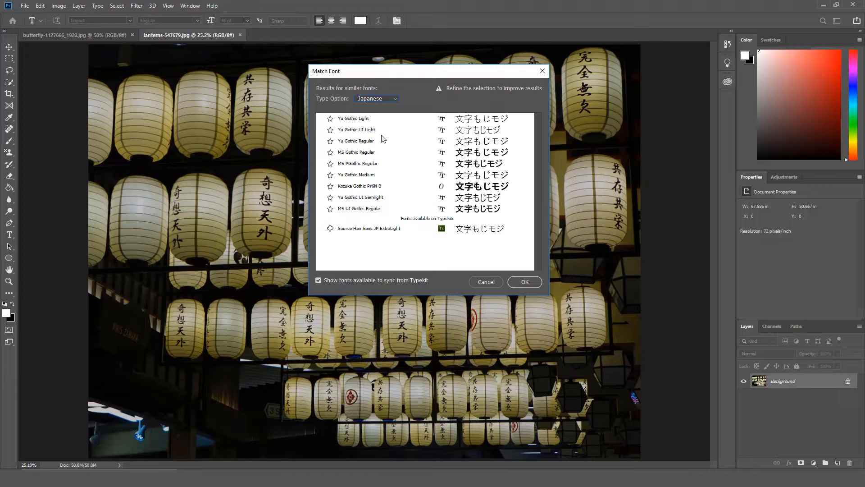
pyautogui.moveTo(370, 152)
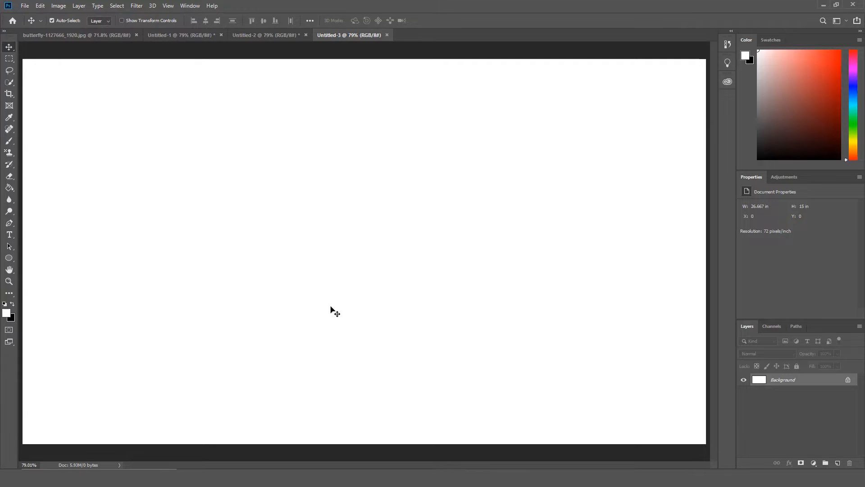
pyautogui.moveTo(190, 281)
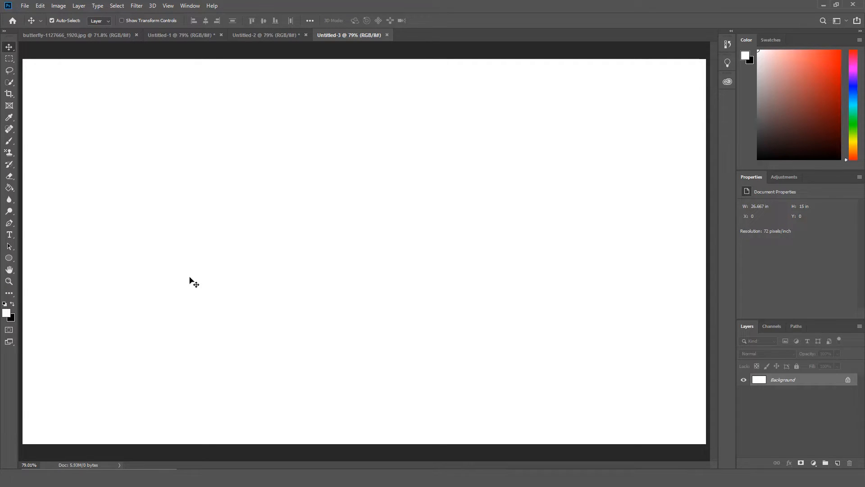
# - Add a 'Lorem Ipsum' text layer with the Horizontal Type tool and draw a shape on the canvas
pyautogui.click(8, 234)
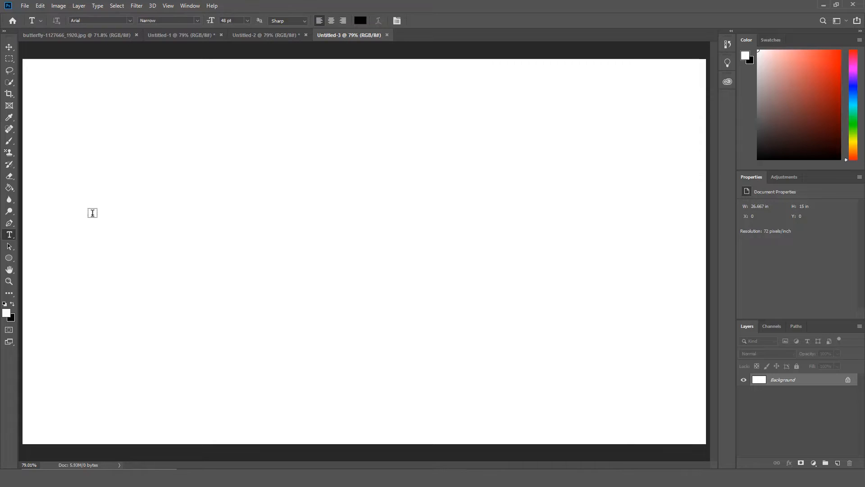
pyautogui.write('Lorem Ipsum')
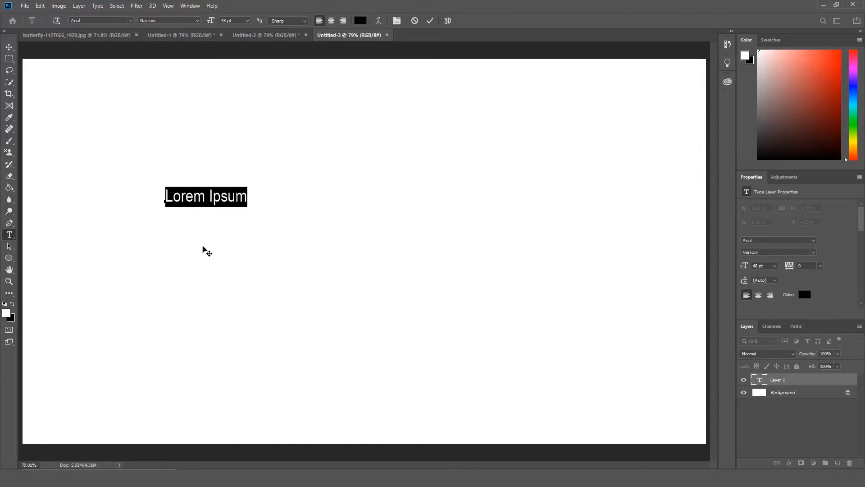
pyautogui.moveTo(312, 111)
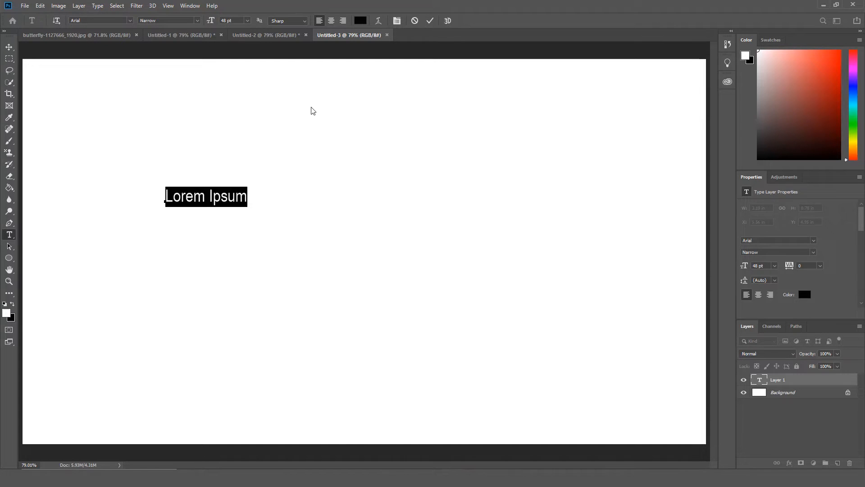
pyautogui.moveTo(373, 128); pyautogui.dragTo(552, 316)
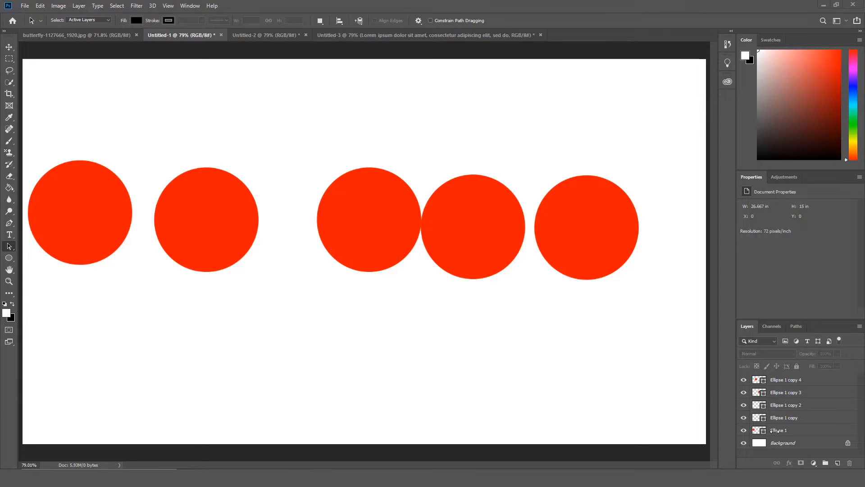
# - Select all five Ellipse layers and distribute their horizontal centers evenly with the Move tool
pyautogui.click(778, 430)
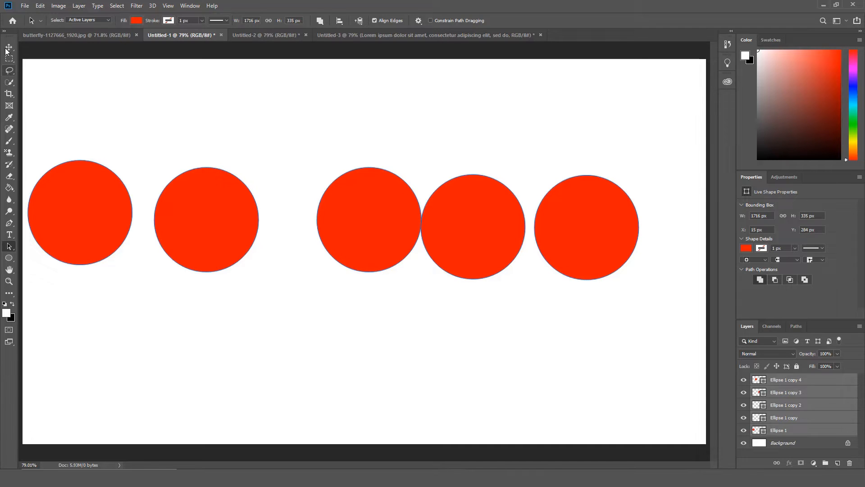
pyautogui.click(7, 47)
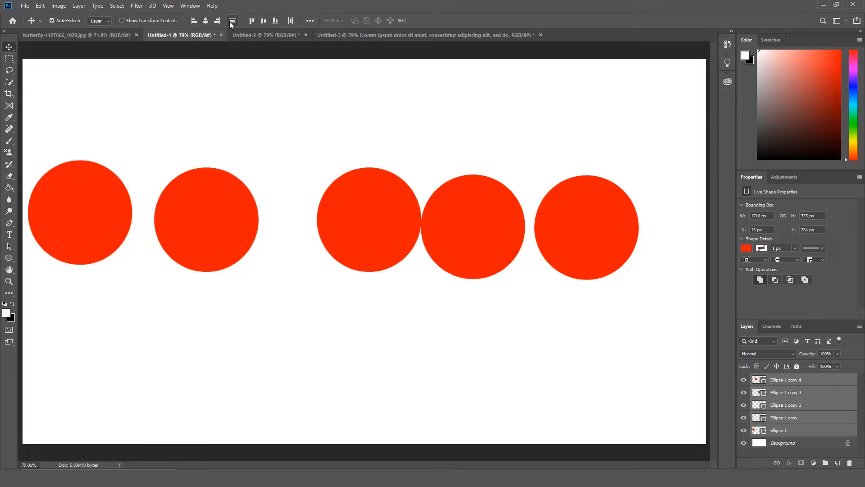
pyautogui.moveTo(232, 20)
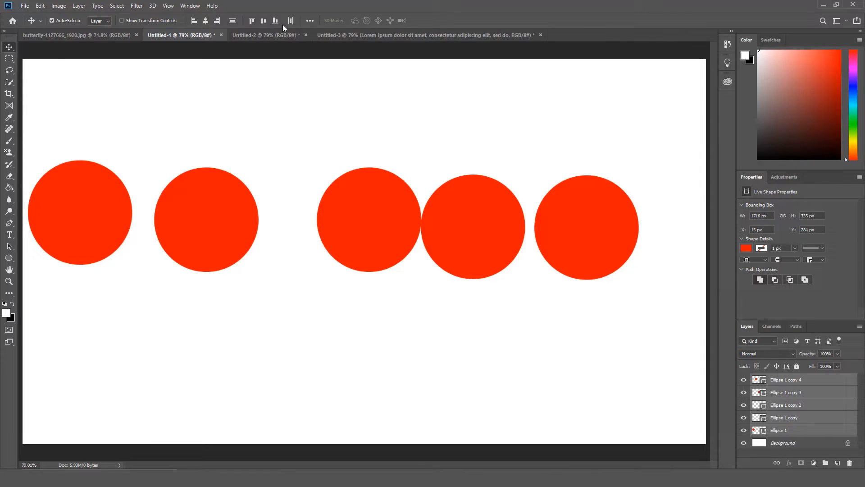
pyautogui.moveTo(290, 20)
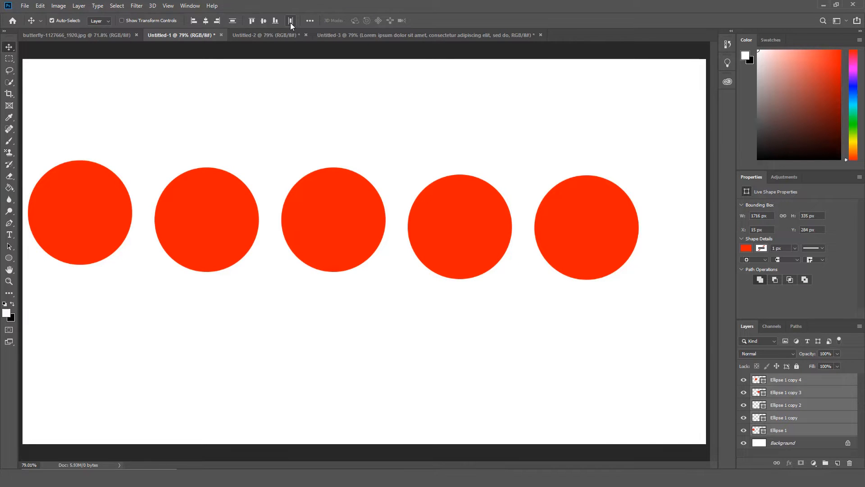
pyautogui.click(266, 34)
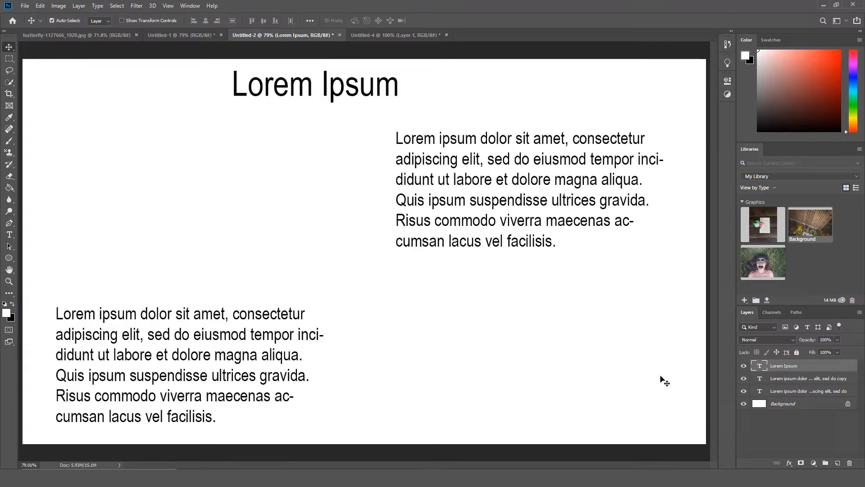
pyautogui.moveTo(652, 373)
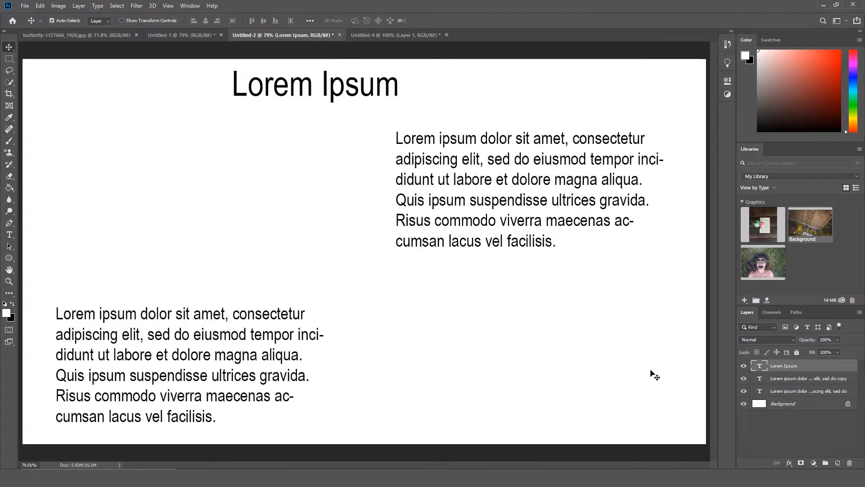
pyautogui.moveTo(630, 371)
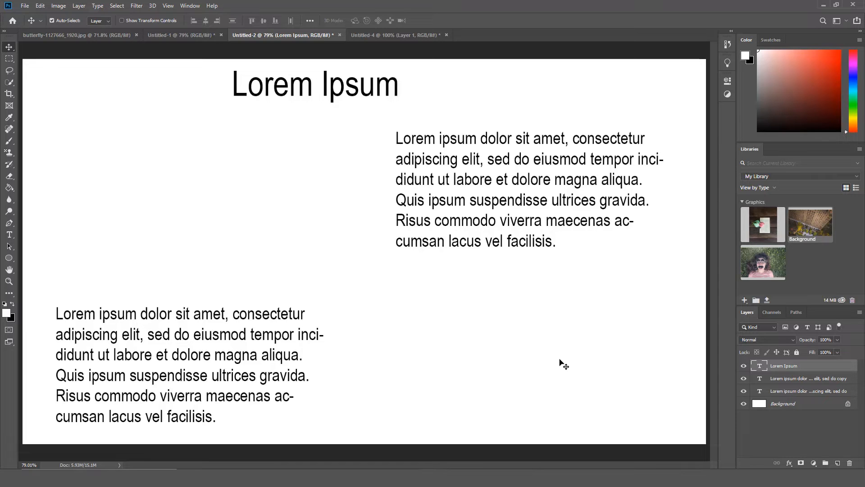
pyautogui.moveTo(61, 140)
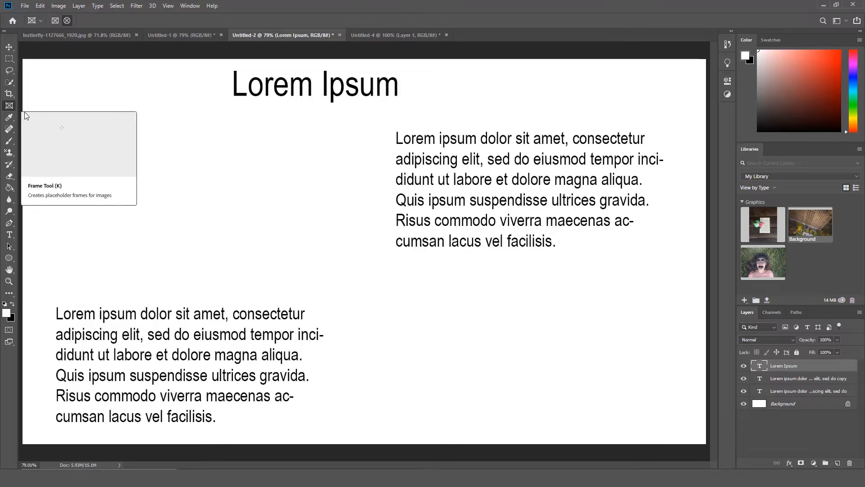
pyautogui.moveTo(211, 188)
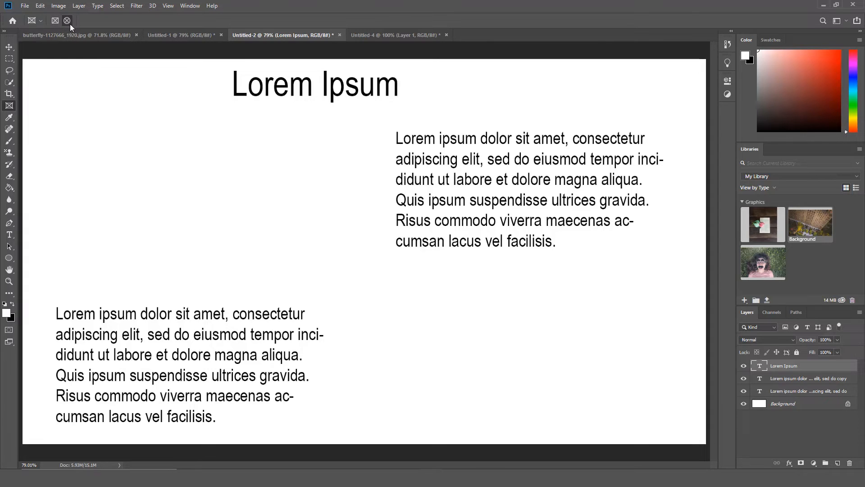
pyautogui.moveTo(56, 20)
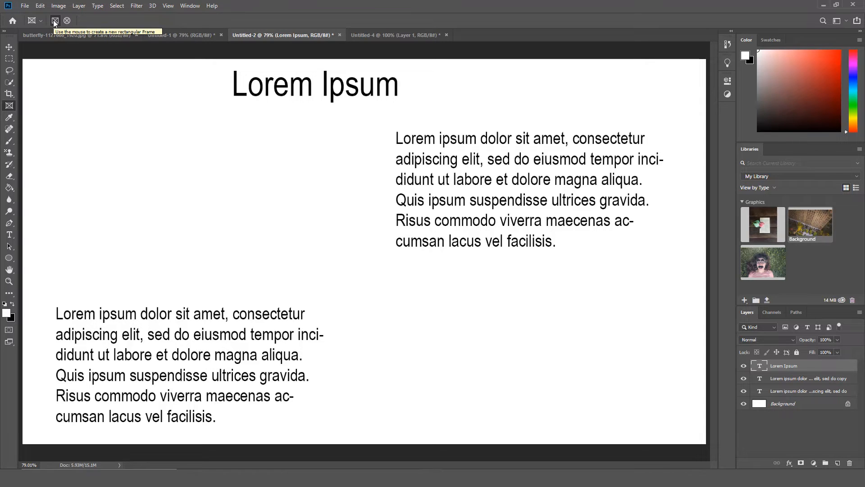
# - Draw a rectangular frame beside the upper paragraph and a circular frame beside the lower one
pyautogui.moveTo(216, 128); pyautogui.dragTo(255, 156)
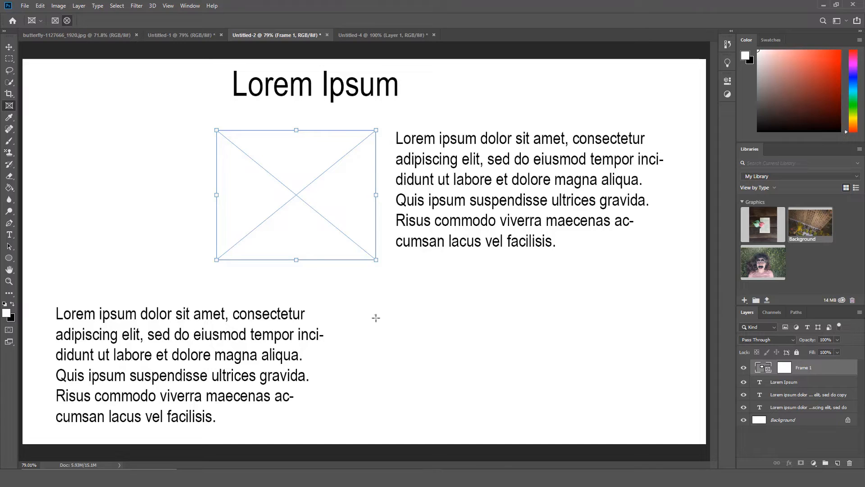
pyautogui.moveTo(375, 316); pyautogui.dragTo(497, 438)
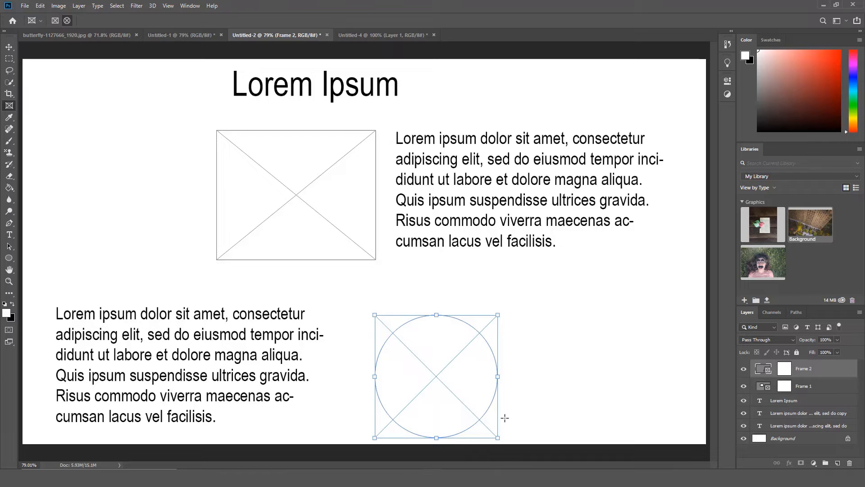
pyautogui.moveTo(653, 295)
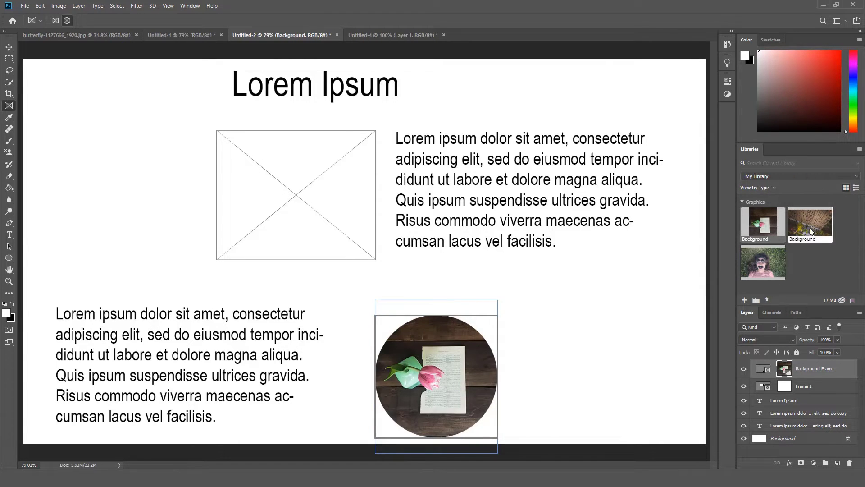
# - Place the flower photo into the circular frame, enlarge it, then switch to the Untitled-4 document
pyautogui.moveTo(809, 223); pyautogui.dragTo(295, 196)
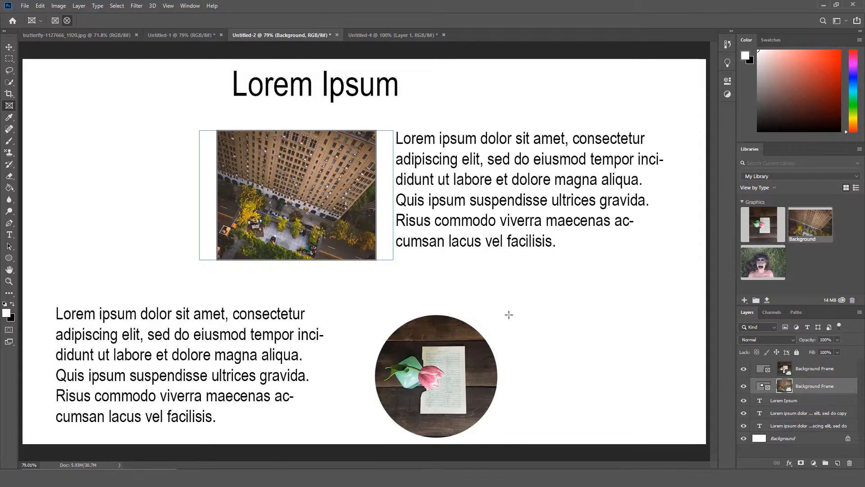
pyautogui.moveTo(607, 338)
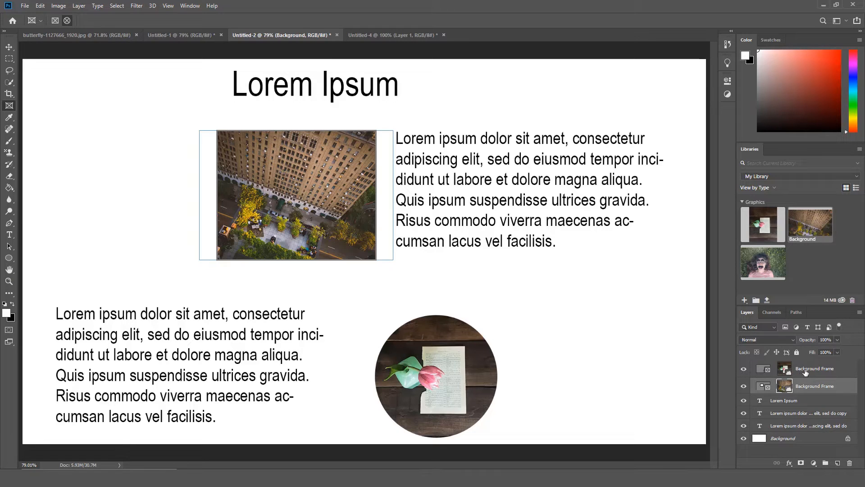
pyautogui.click(814, 368)
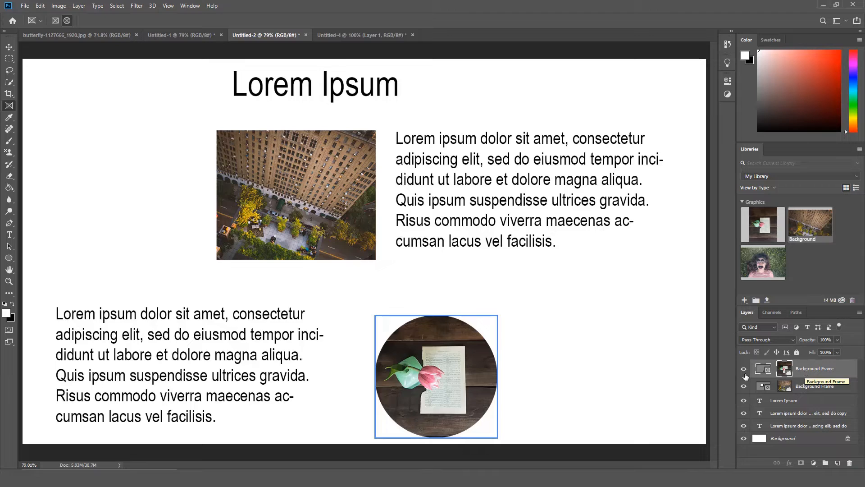
pyautogui.moveTo(470, 382)
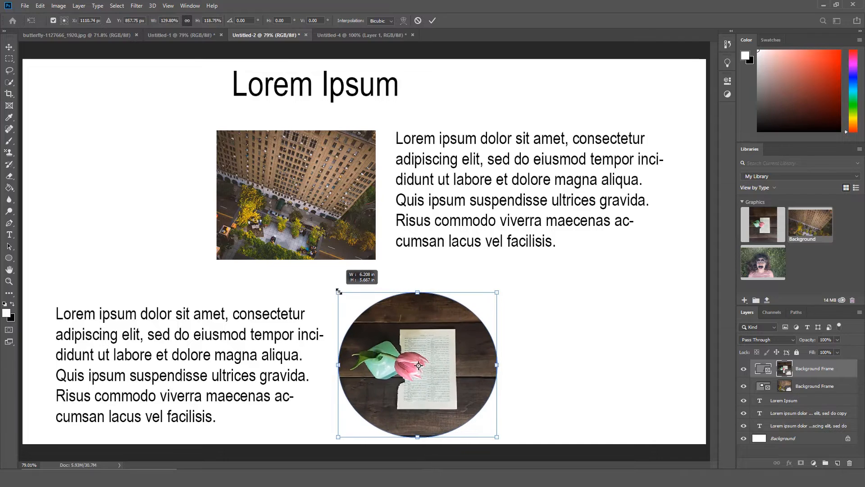
pyautogui.moveTo(339, 291); pyautogui.dragTo(356, 302)
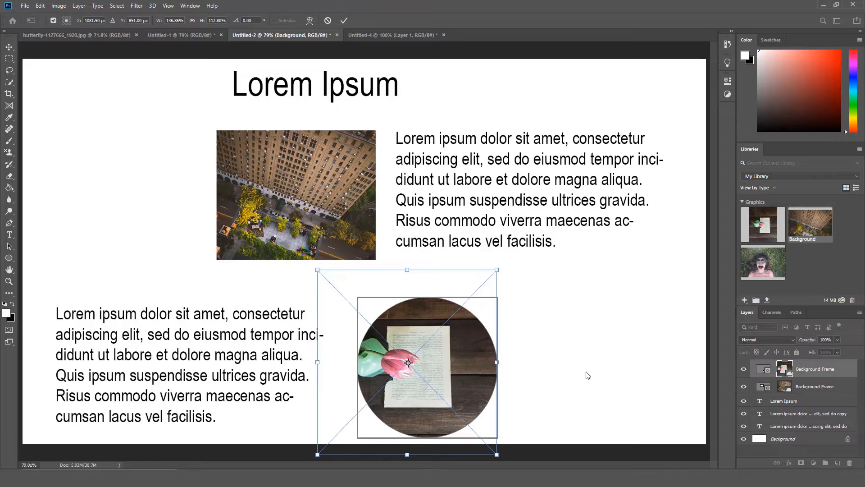
pyautogui.click(396, 34)
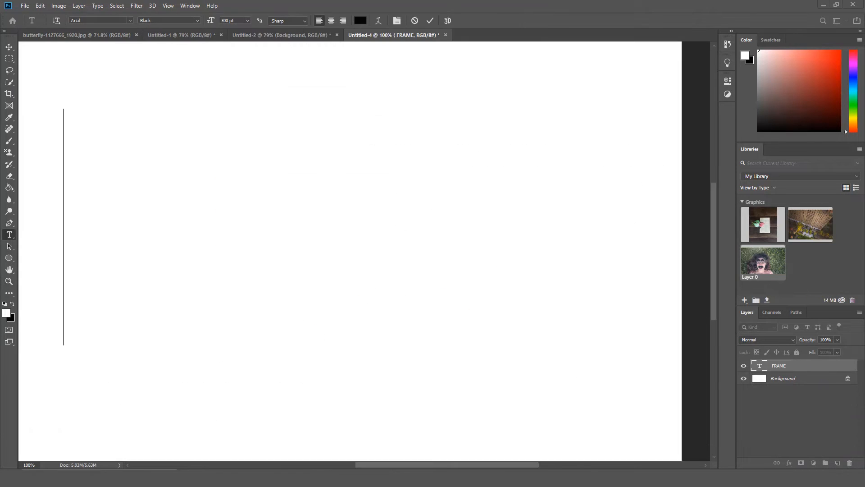
pyautogui.moveTo(747, 420)
pyautogui.write('F')
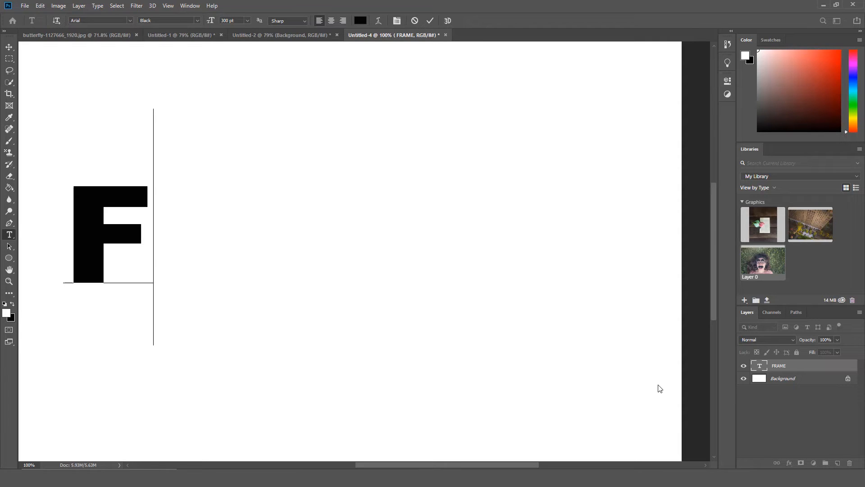
# - Finish typing FRAME and convert the type layer into a frame named FRAME
pyautogui.write('RAME')
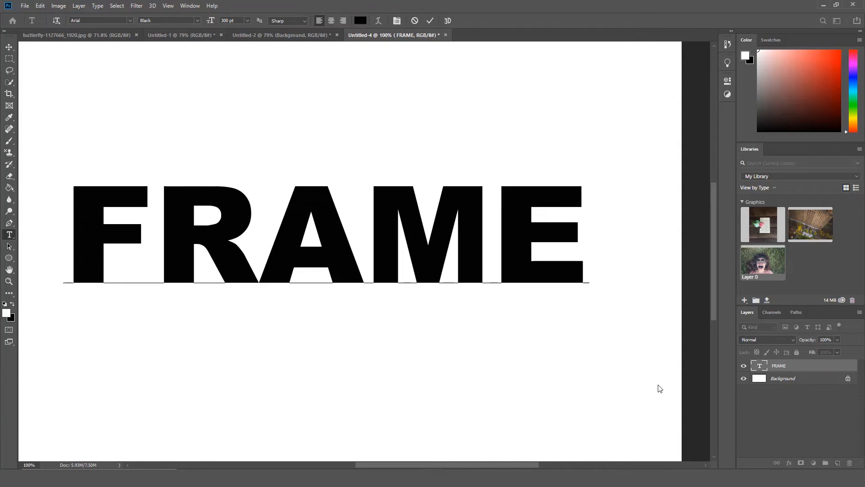
pyautogui.doubleClick(769, 365)
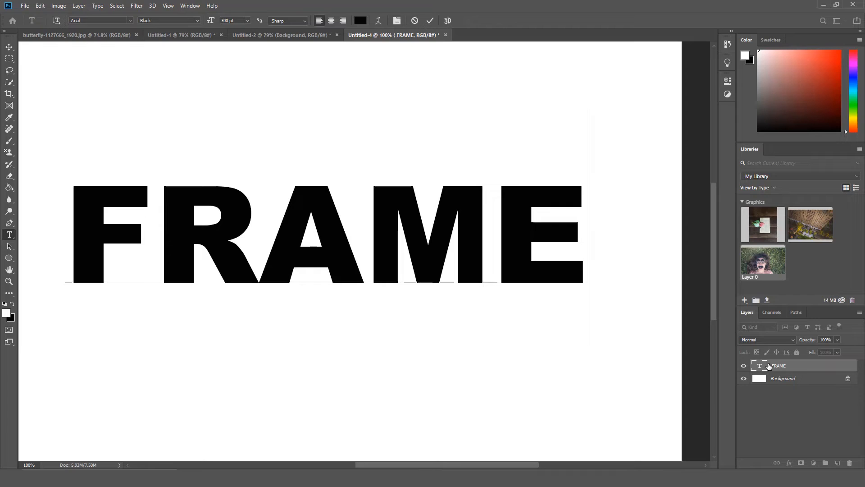
pyautogui.rightClick(778, 366)
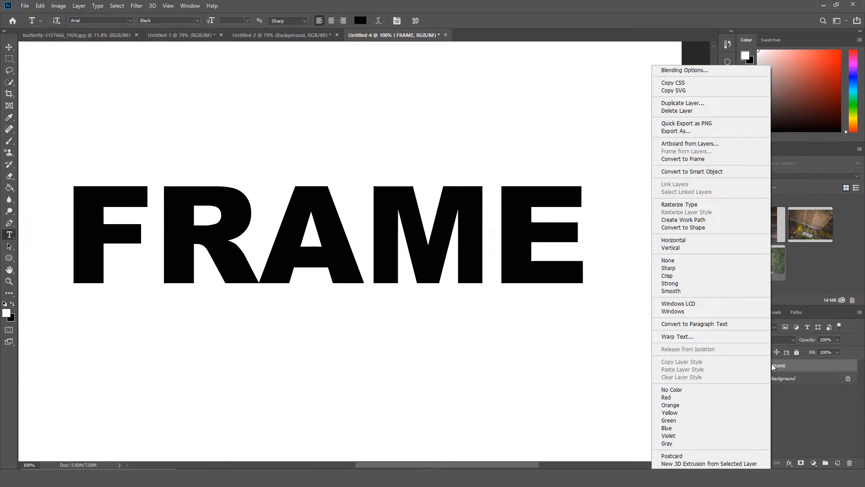
pyautogui.click(683, 158)
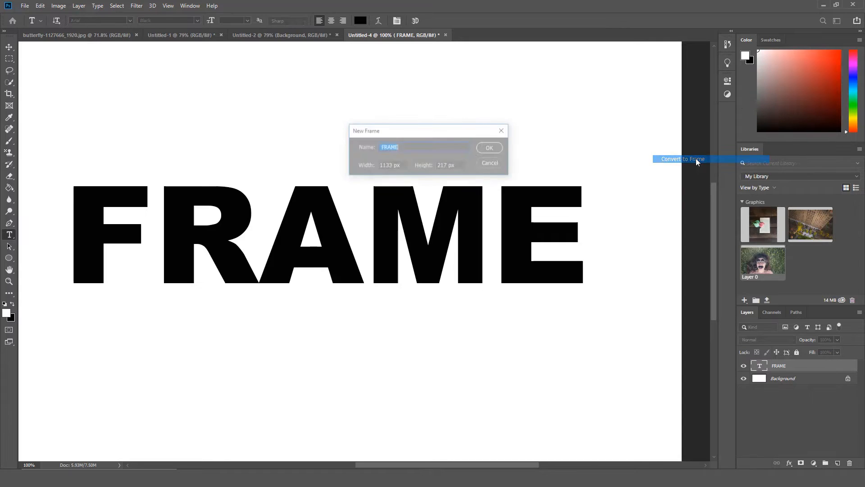
pyautogui.click(488, 148)
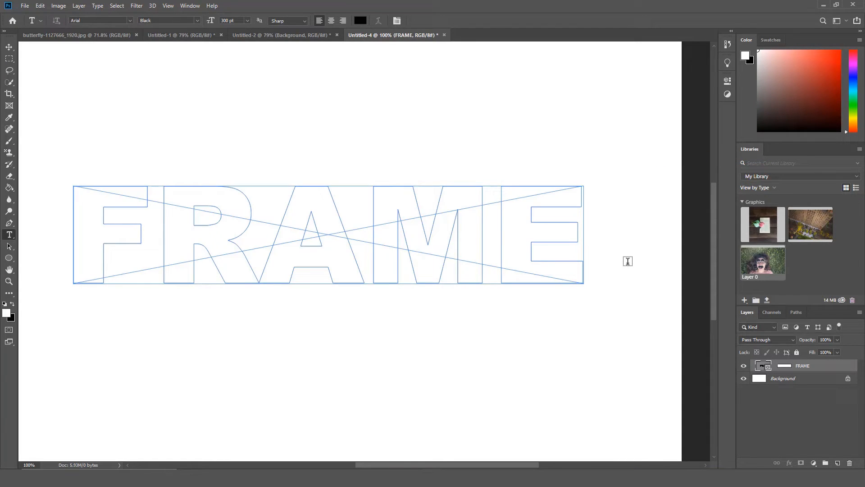
pyautogui.moveTo(762, 225)
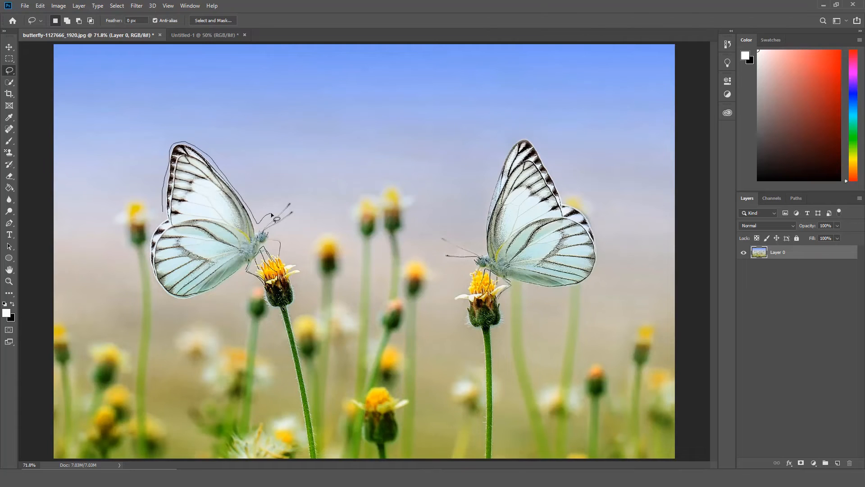
# - Lasso a selection around the left butterfly and its flower stem
pyautogui.moveTo(271, 215); pyautogui.dragTo(319, 427)
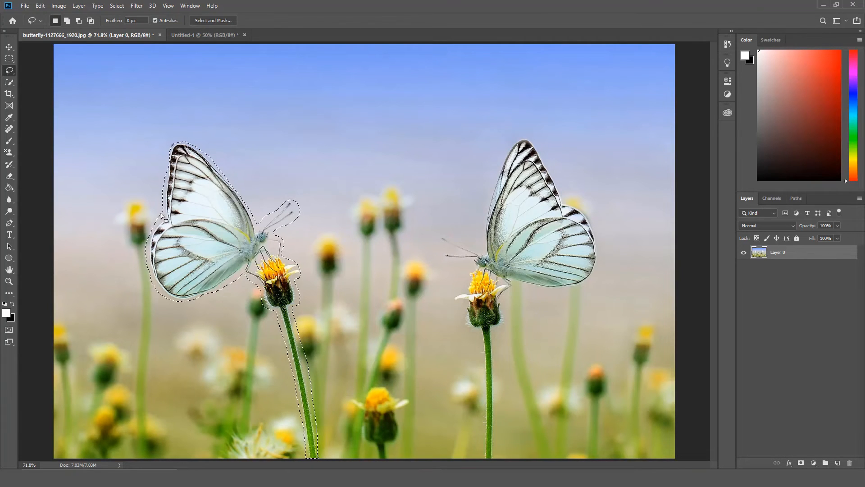
pyautogui.moveTo(43, 12)
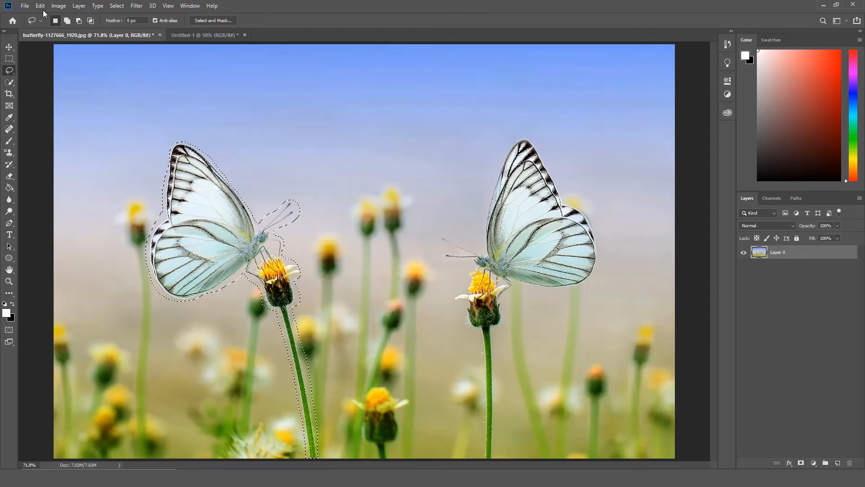
# - Start Edit > Content-Aware Fill on the selection and look over the Sampling Brush and Hand tools
pyautogui.click(40, 5)
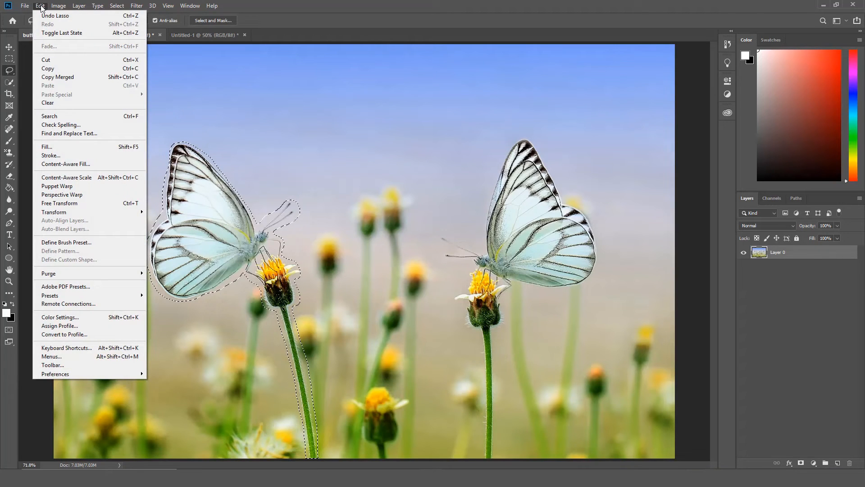
pyautogui.click(65, 164)
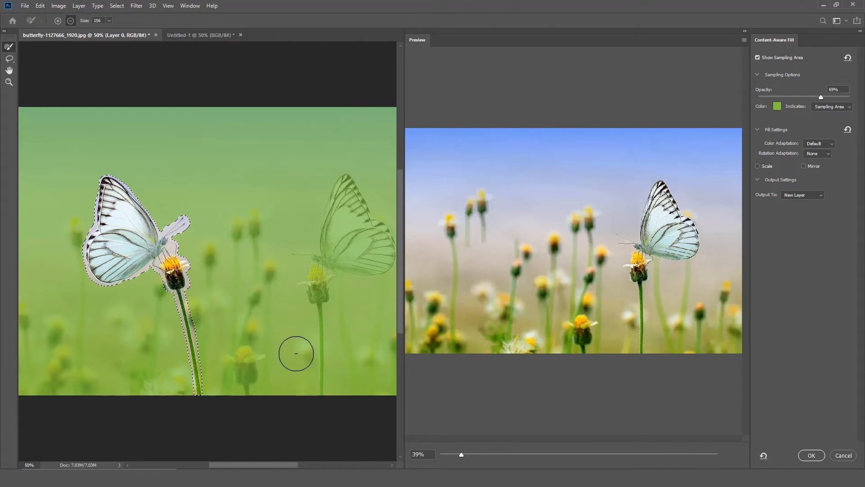
pyautogui.moveTo(8, 46)
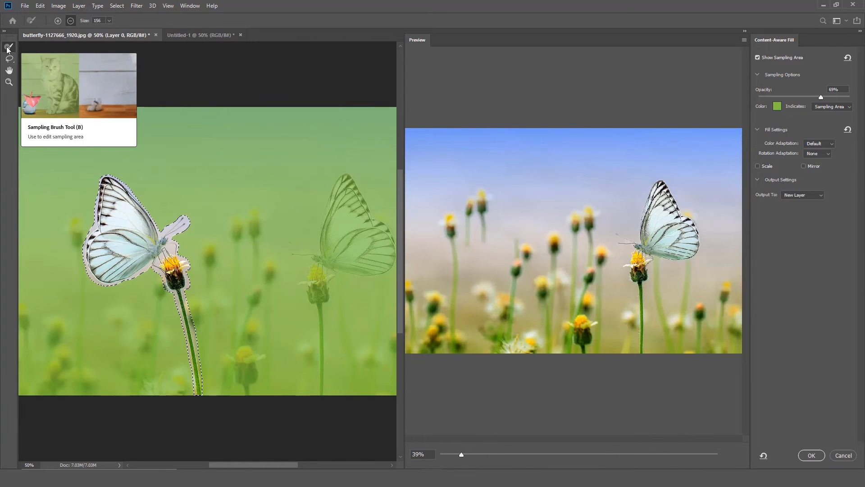
pyautogui.click(9, 58)
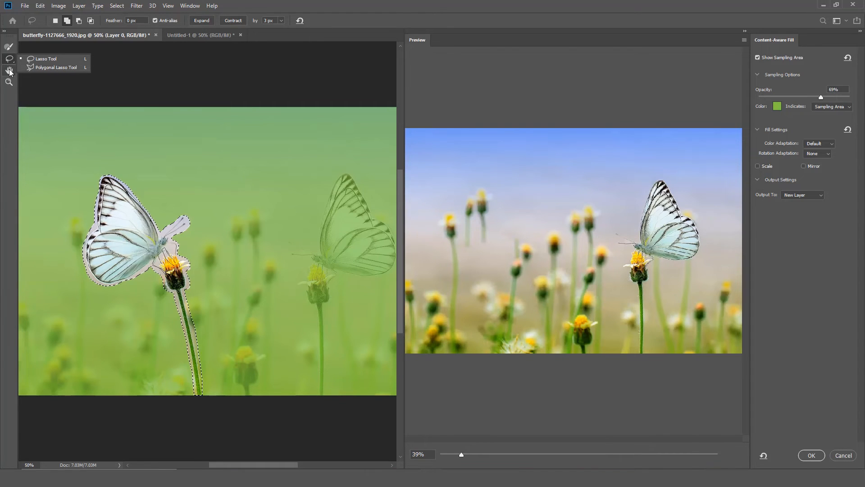
pyautogui.moveTo(9, 70)
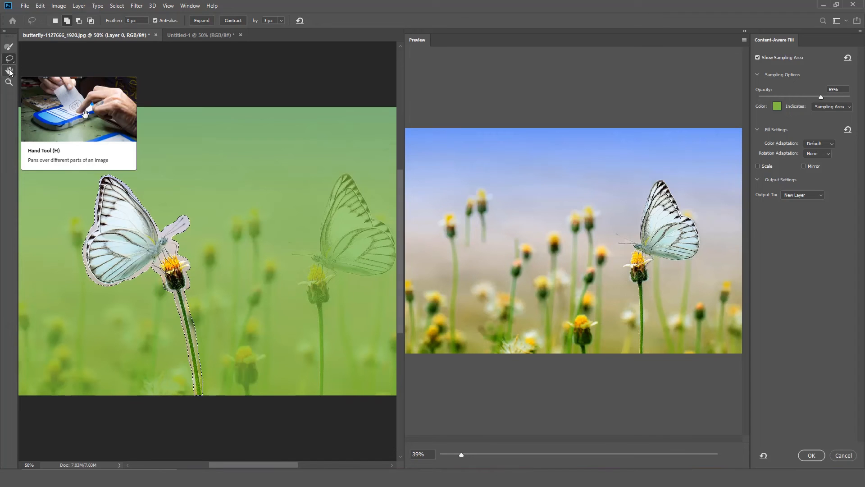
pyautogui.click(8, 81)
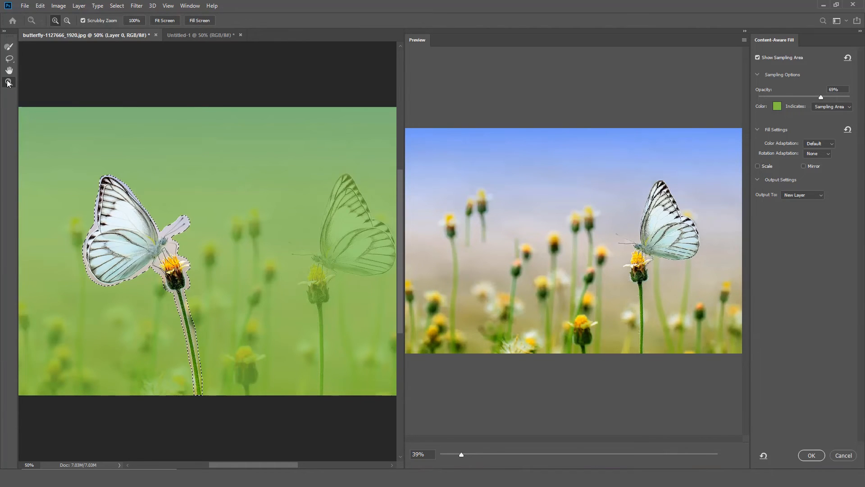
pyautogui.moveTo(8, 47)
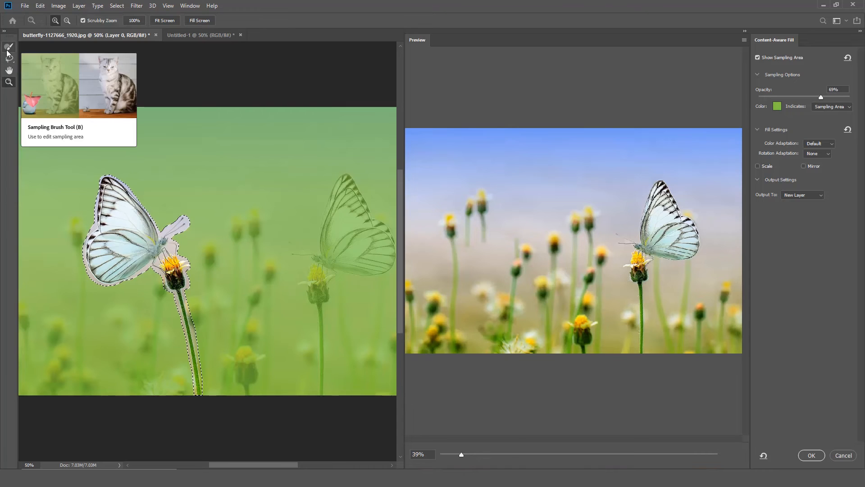
# - Set the sampling brush to Subtract mode to remove the flowers beside the butterfly
pyautogui.click(7, 45)
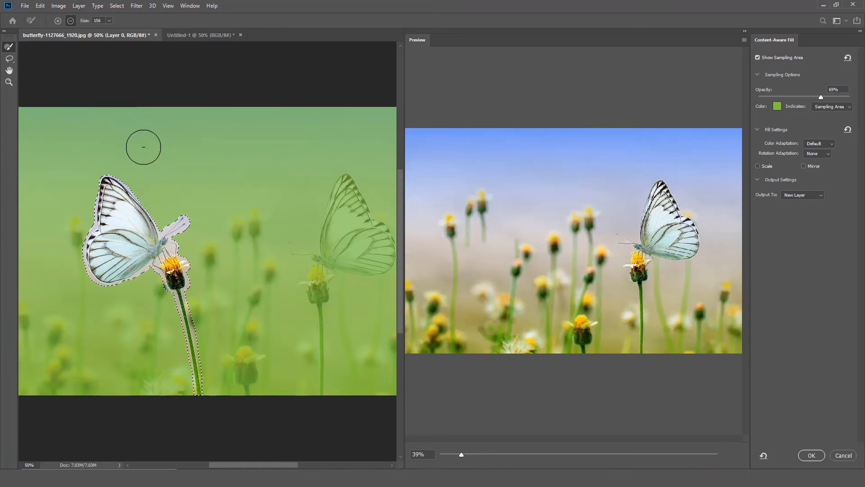
pyautogui.moveTo(249, 225)
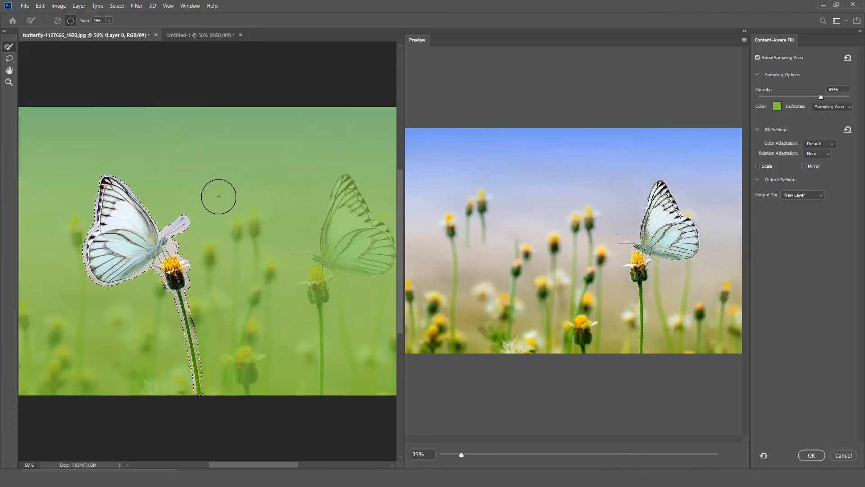
pyautogui.moveTo(96, 64)
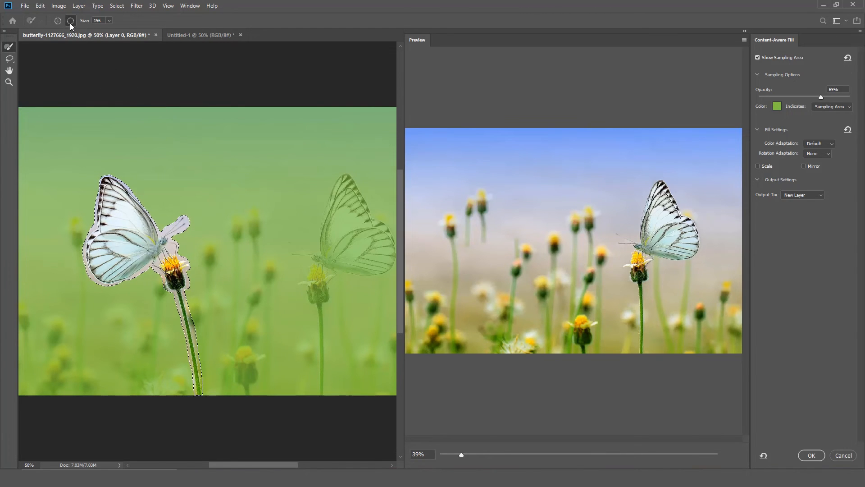
pyautogui.moveTo(238, 220)
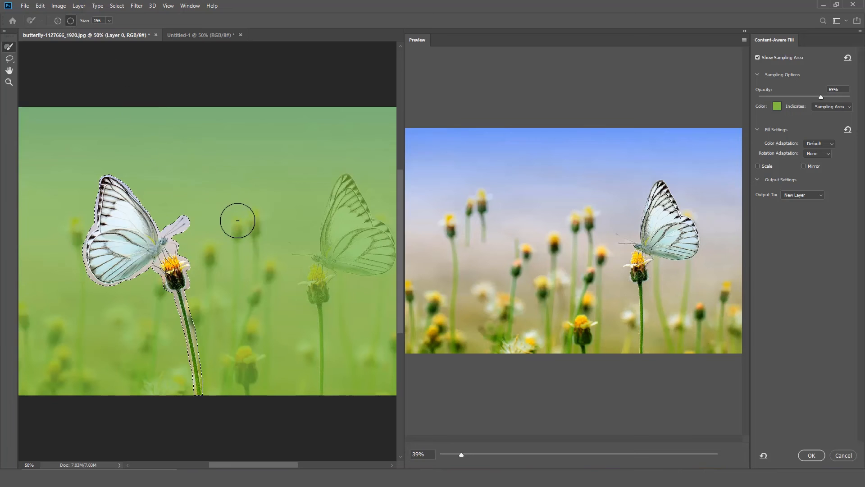
pyautogui.moveTo(243, 227)
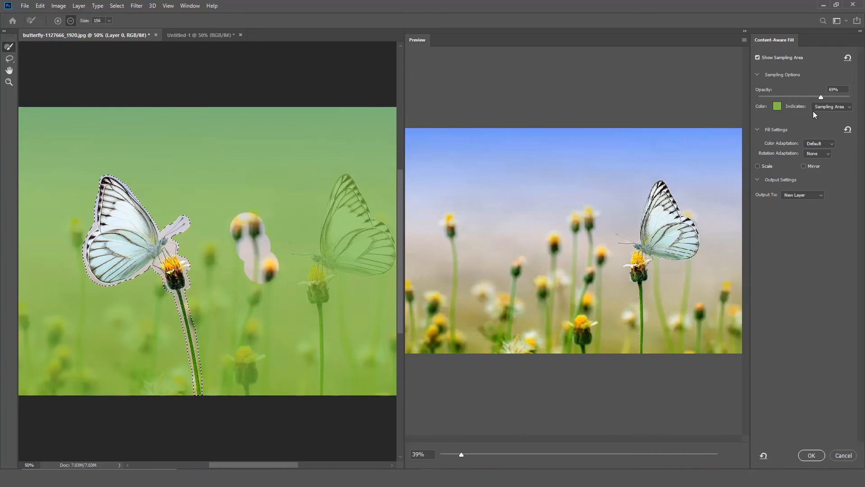
pyautogui.moveTo(820, 98)
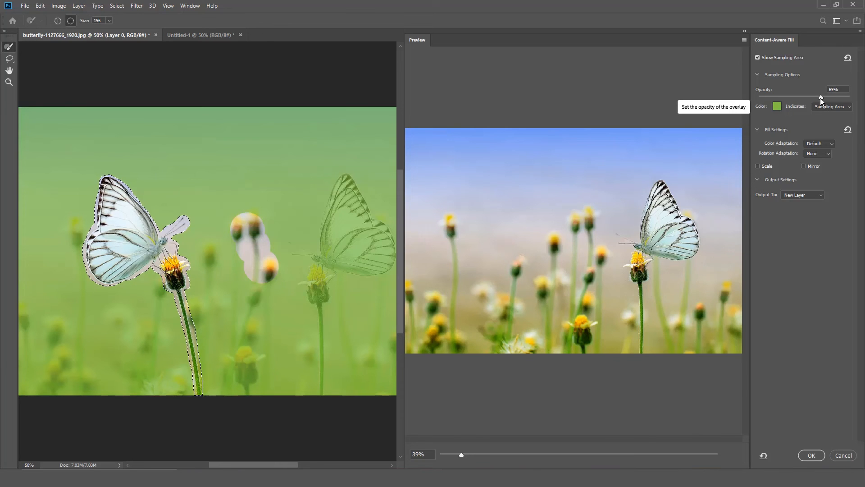
# - Set the sampling overlay opacity to 57% and change its colour to teal
pyautogui.moveTo(822, 95); pyautogui.dragTo(789, 95)
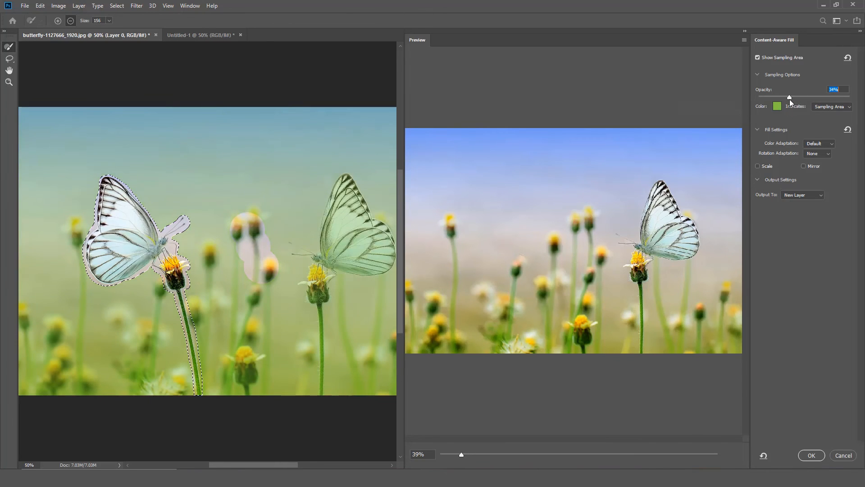
pyautogui.moveTo(790, 97); pyautogui.dragTo(814, 96)
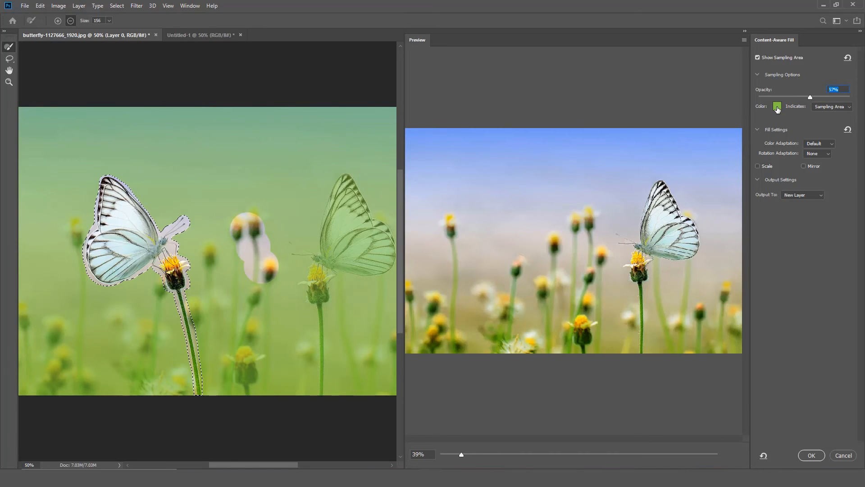
pyautogui.click(777, 106)
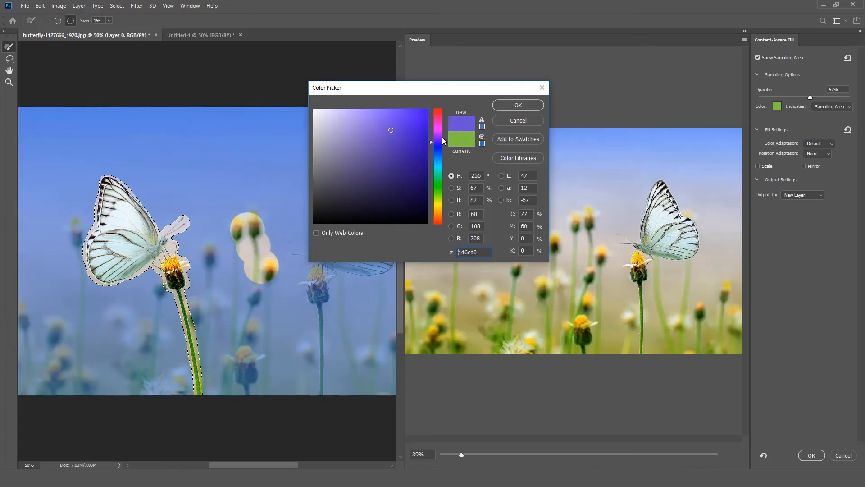
pyautogui.moveTo(438, 142); pyautogui.dragTo(438, 168)
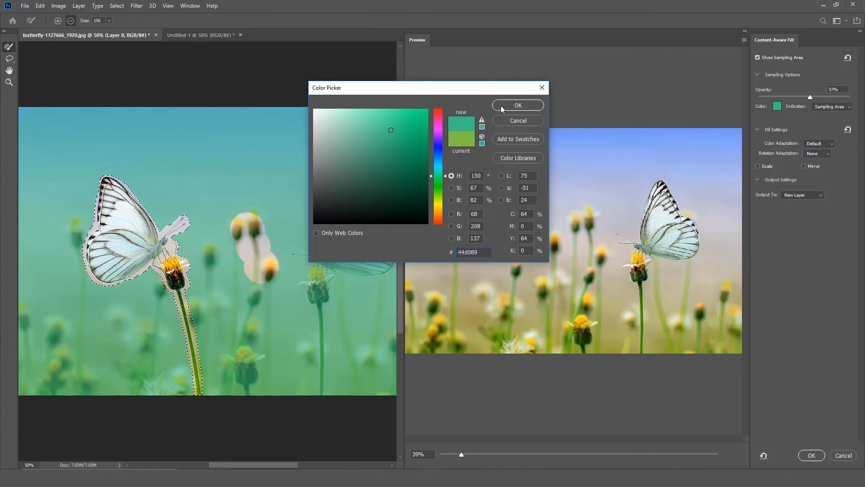
pyautogui.click(518, 105)
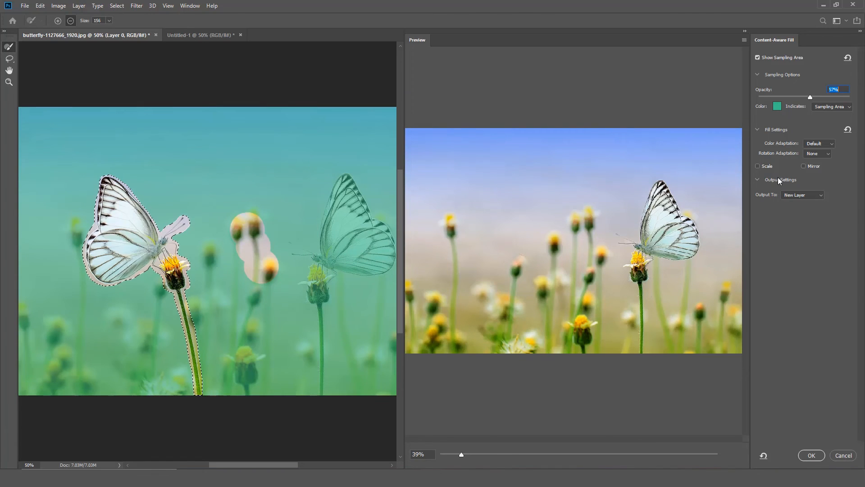
# - Make the overlay indicate the excluded area instead of the sampling area
pyautogui.click(830, 106)
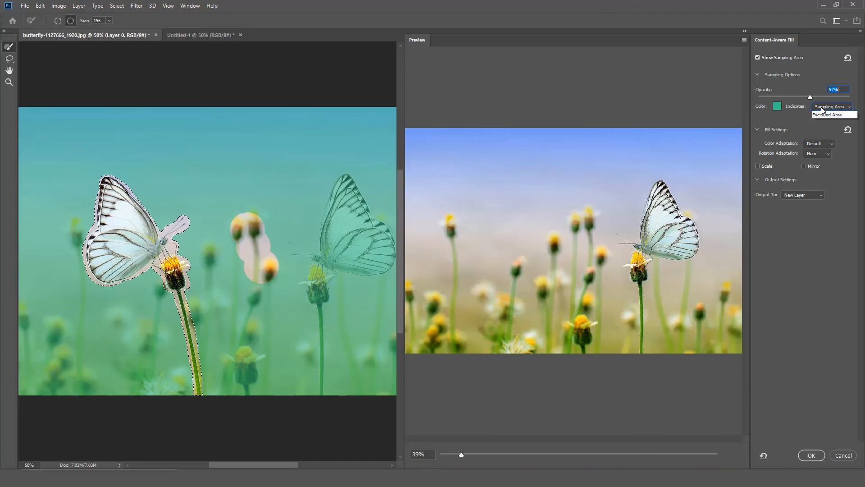
pyautogui.click(829, 114)
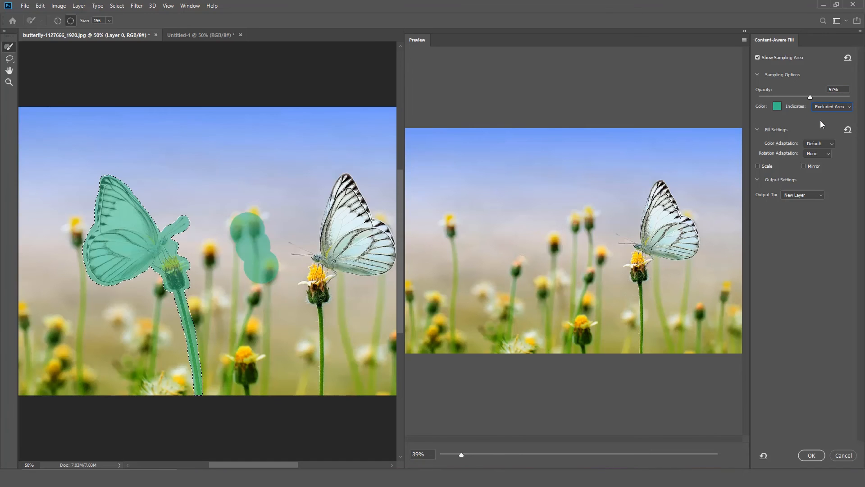
pyautogui.click(832, 107)
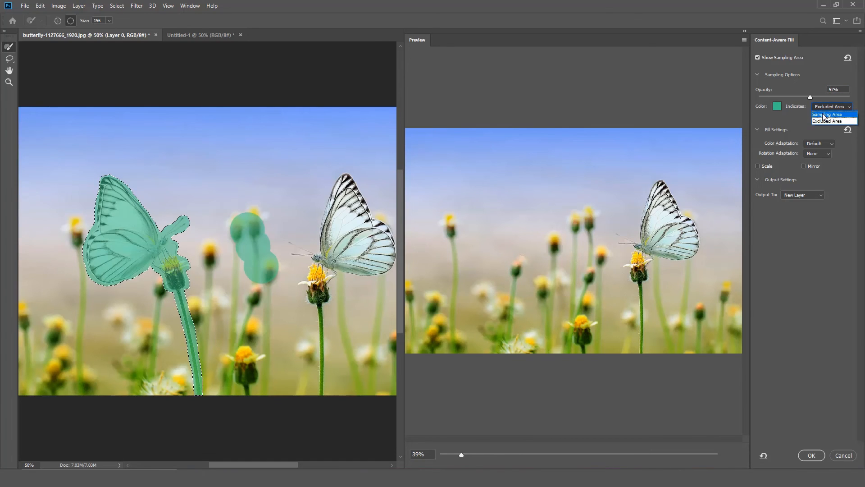
# - Set the overlay back to Sampling Area and Color Adaptation to High
pyautogui.click(825, 113)
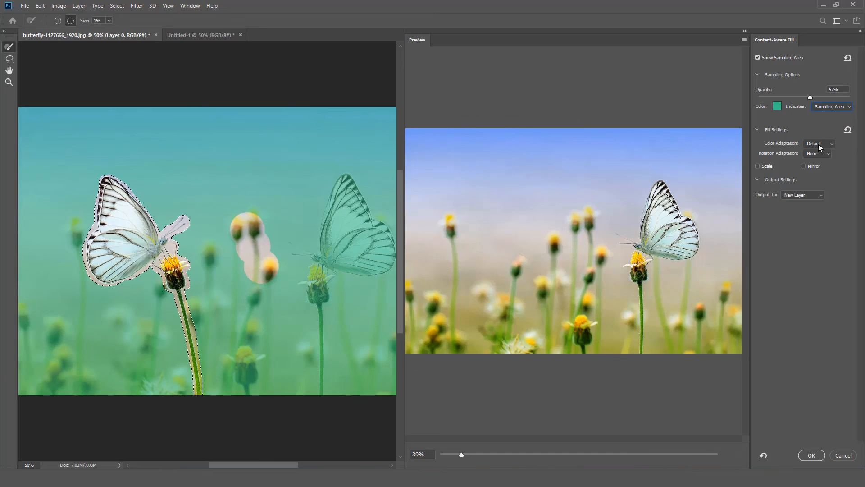
pyautogui.click(819, 143)
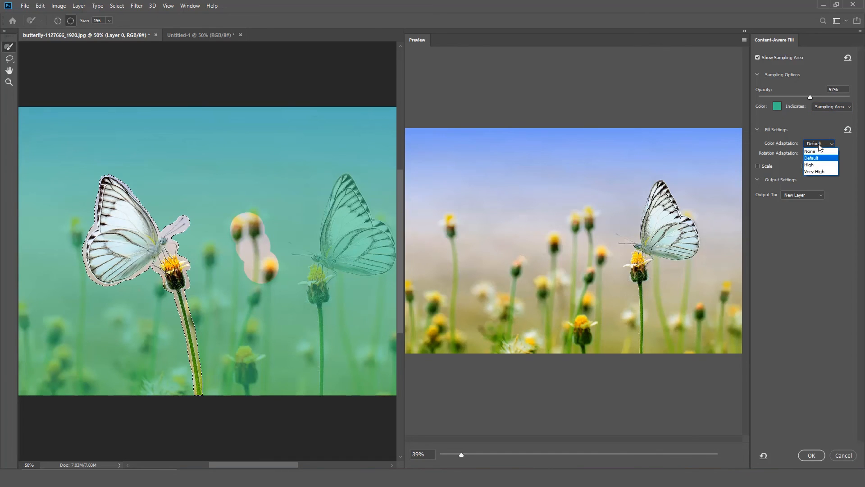
pyautogui.click(809, 150)
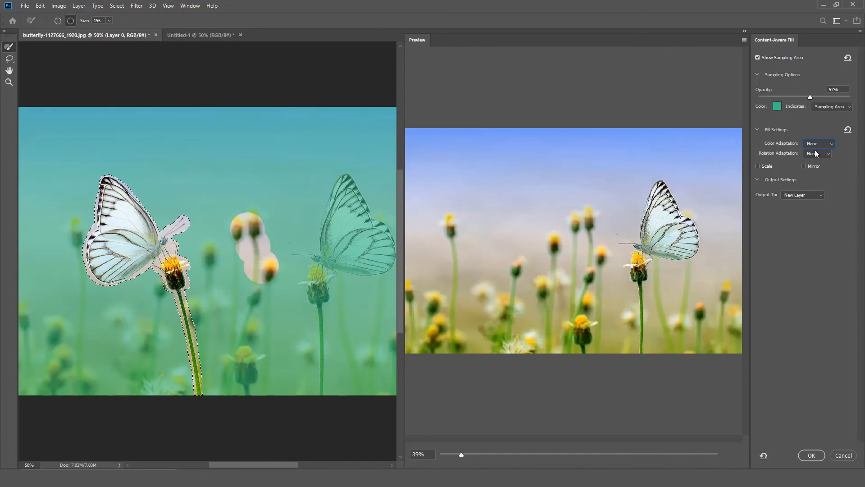
pyautogui.click(818, 143)
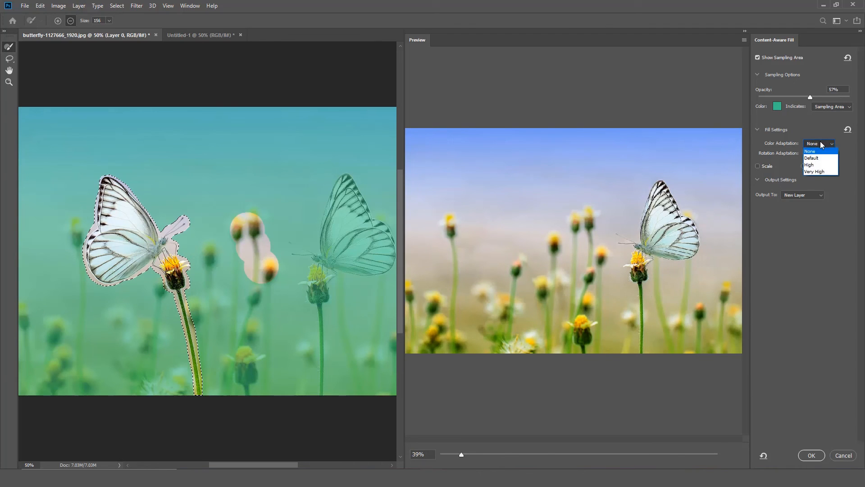
pyautogui.moveTo(814, 164)
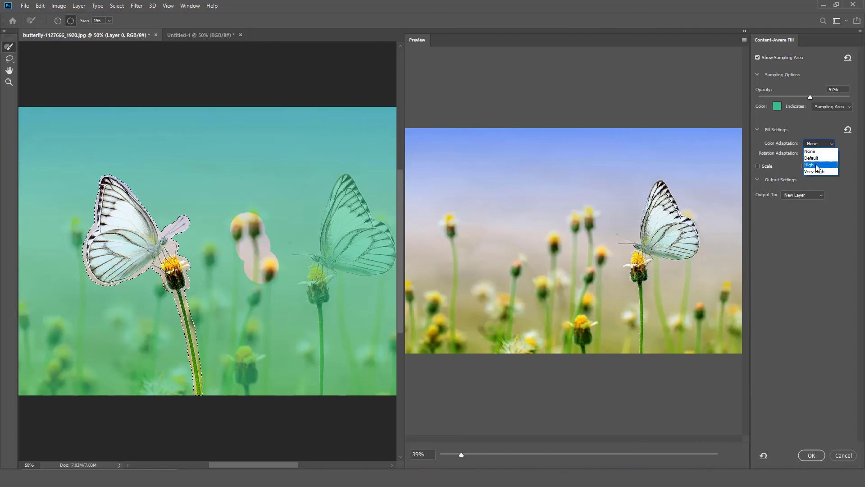
pyautogui.click(809, 164)
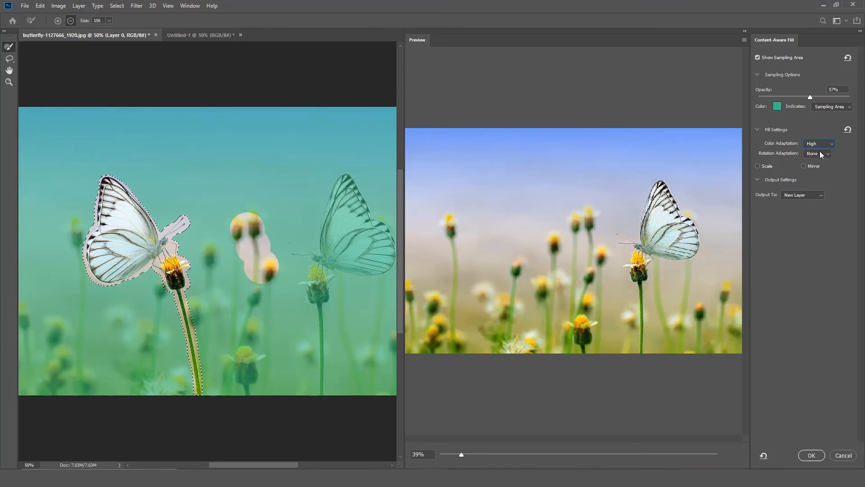
# - Set Rotation Adaptation to Medium, enable Scale, and apply the fill to a new layer
pyautogui.click(816, 153)
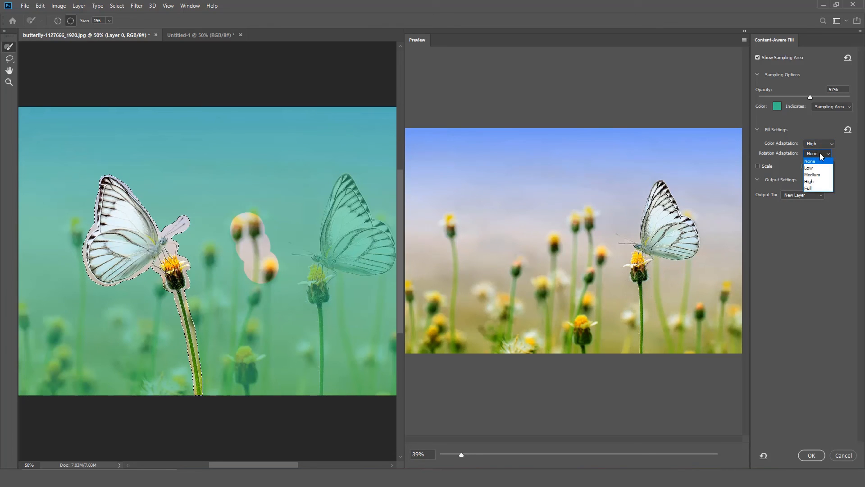
pyautogui.click(808, 168)
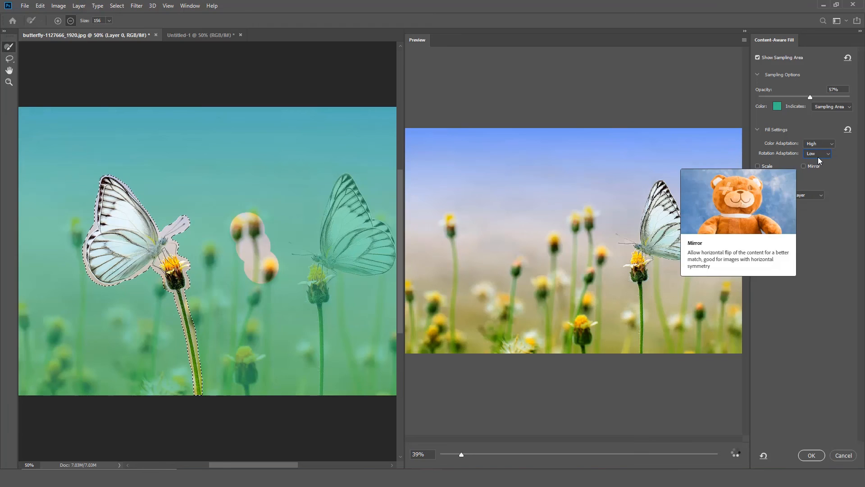
pyautogui.click(827, 153)
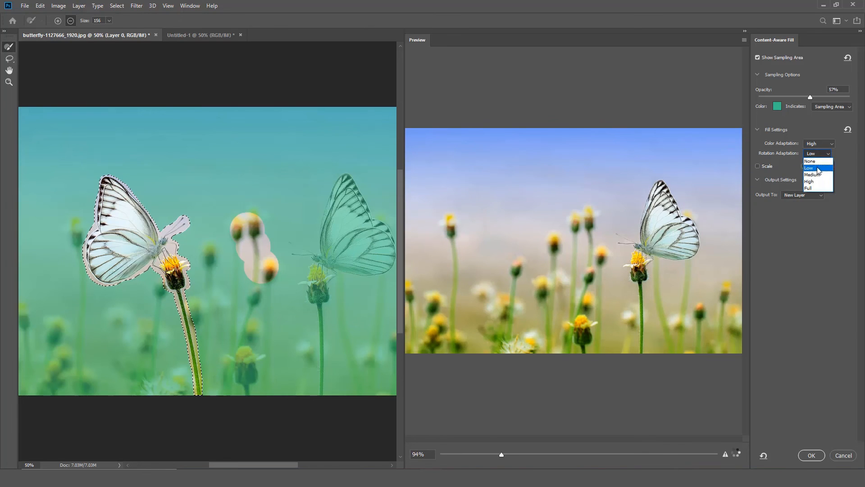
pyautogui.click(814, 175)
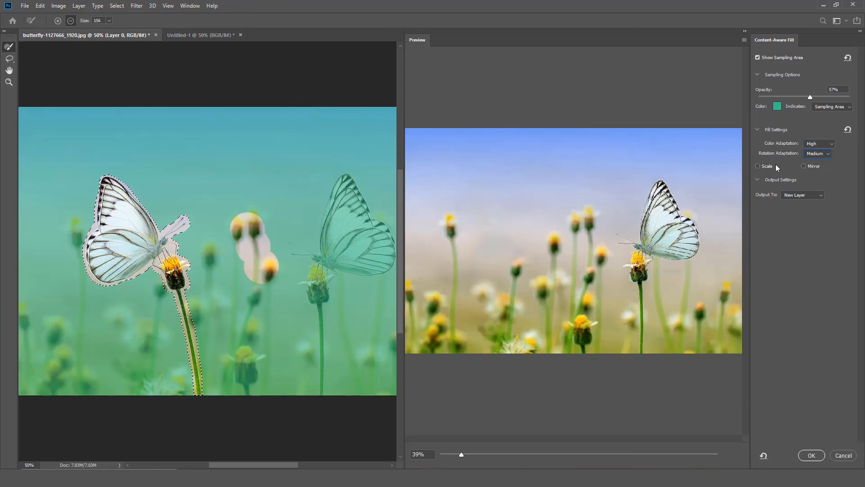
pyautogui.click(757, 165)
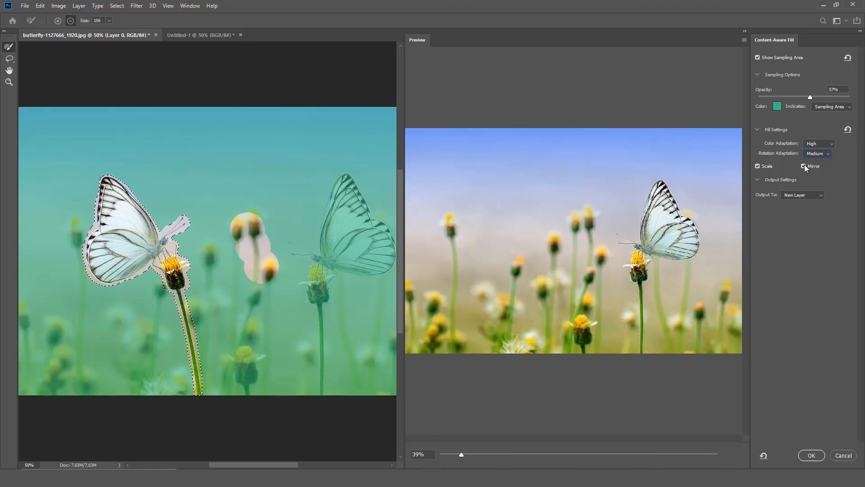
pyautogui.click(803, 166)
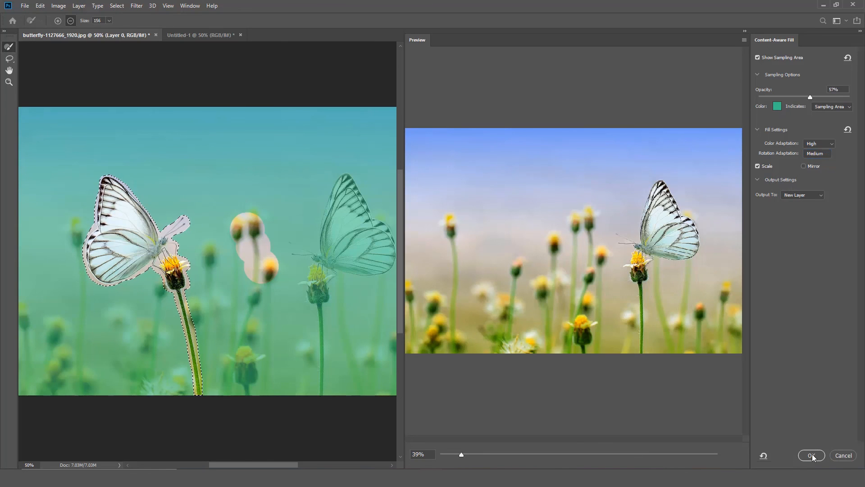
pyautogui.click(811, 455)
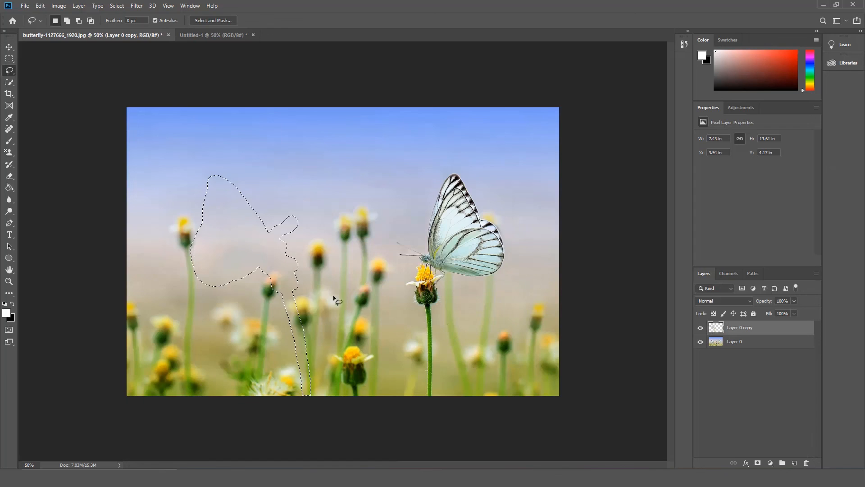